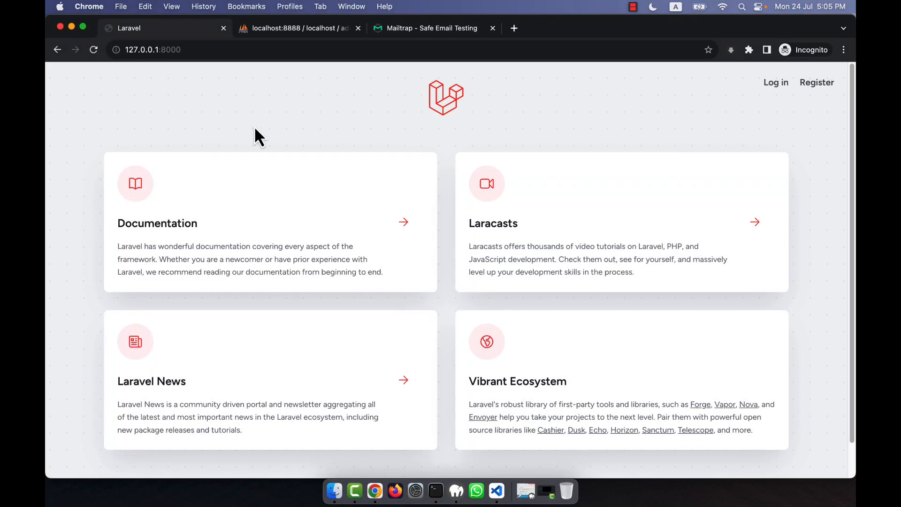
pyautogui.moveTo(731, 144)
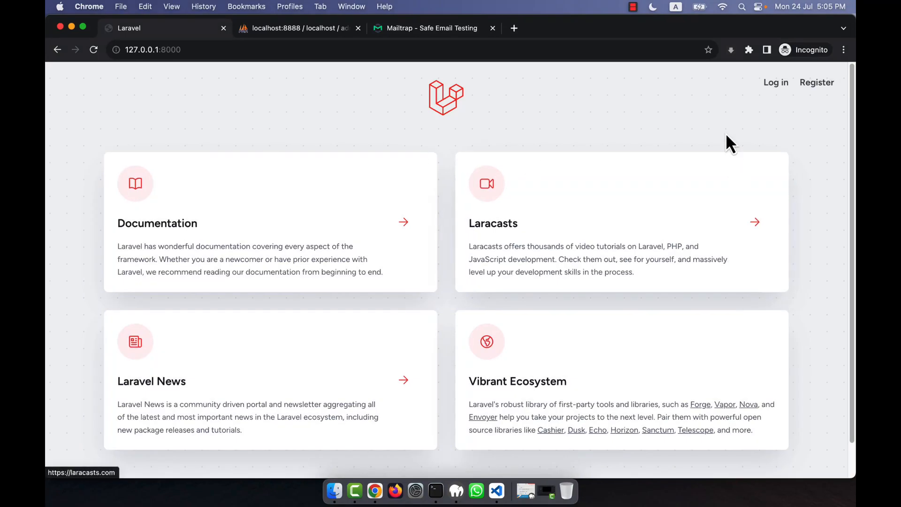
pyautogui.moveTo(815, 82)
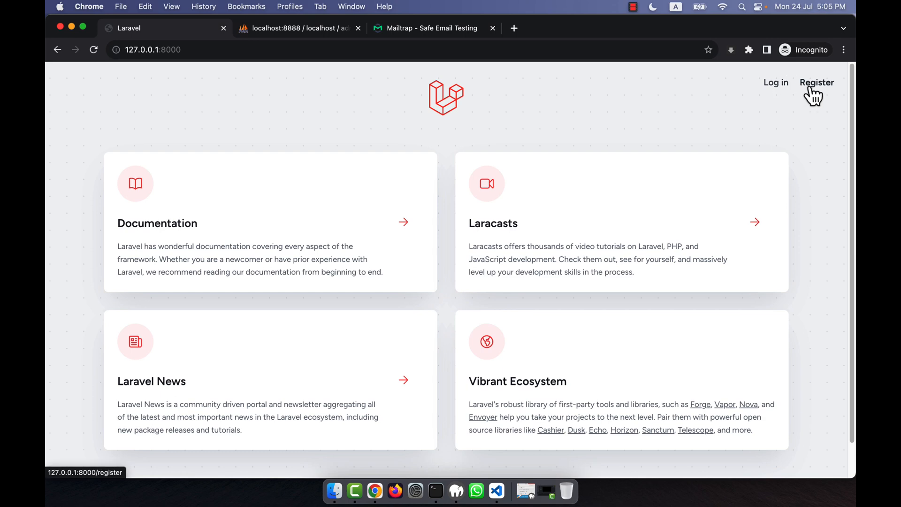
# Step: Go to the registration page and check the phpMyAdmin users table showing admin, vendor and customer
pyautogui.click(816, 82)
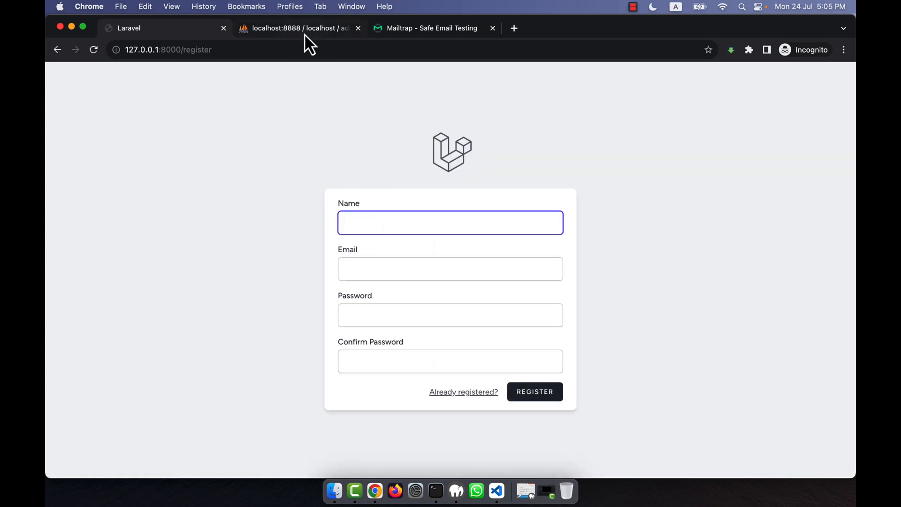
pyautogui.click(298, 27)
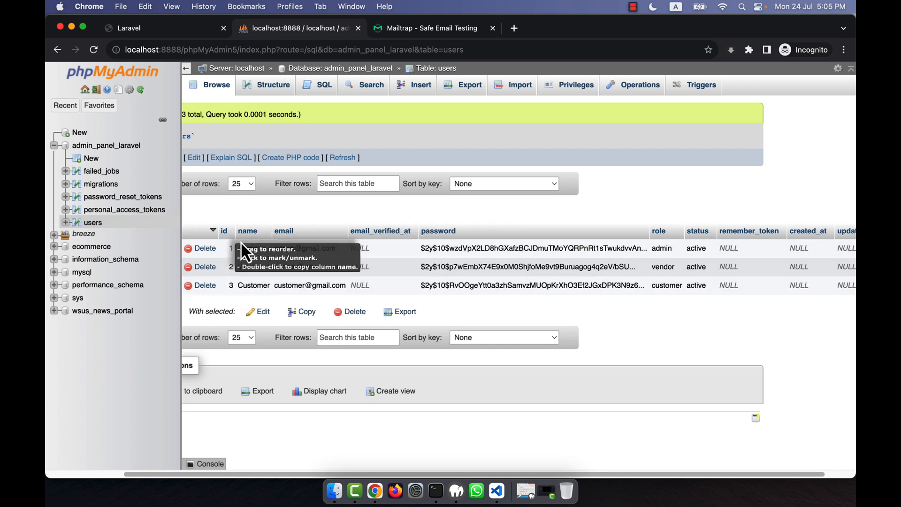
pyautogui.moveTo(465, 74)
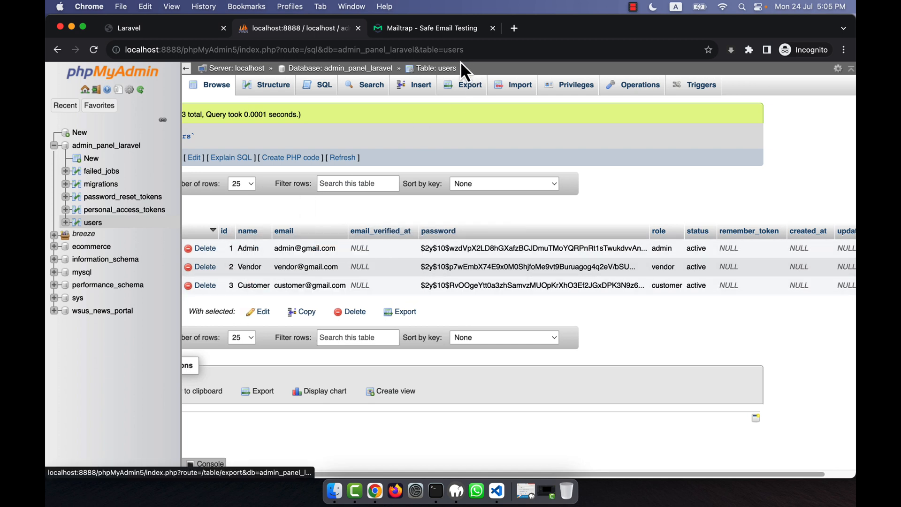
pyautogui.moveTo(233, 78)
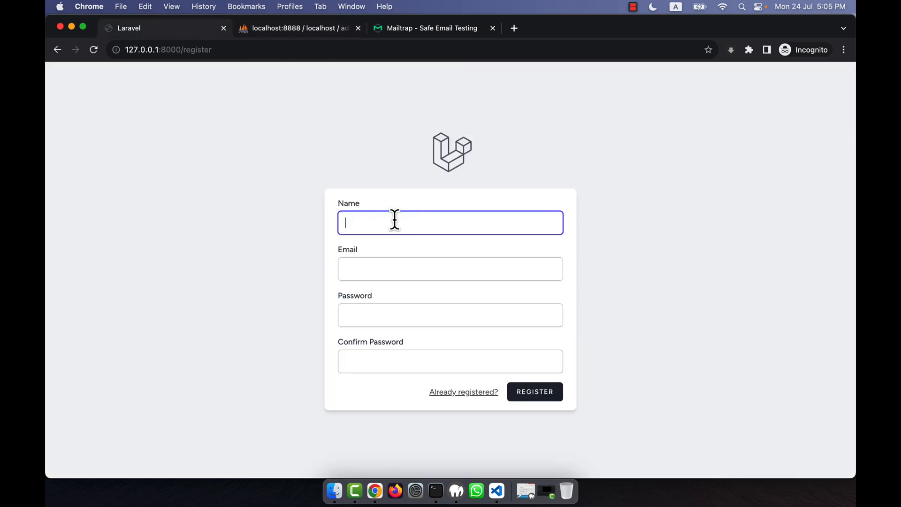
pyautogui.write('Smith')
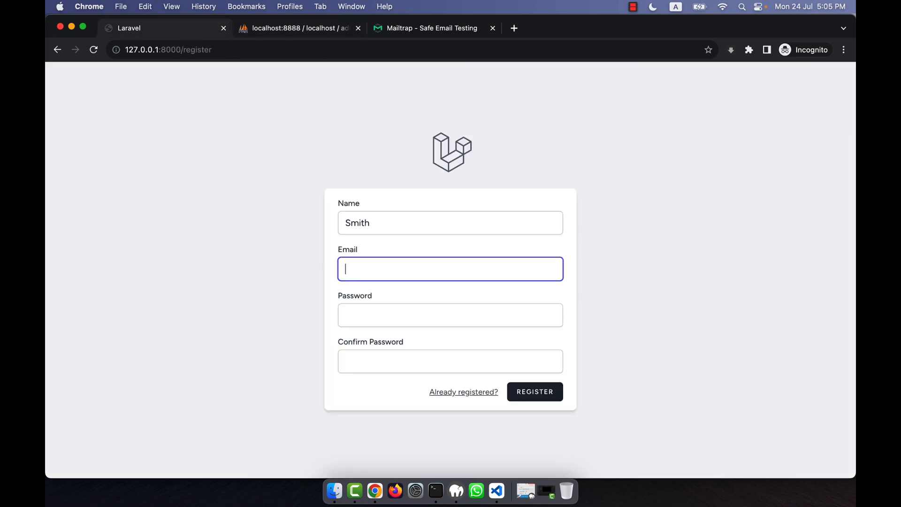
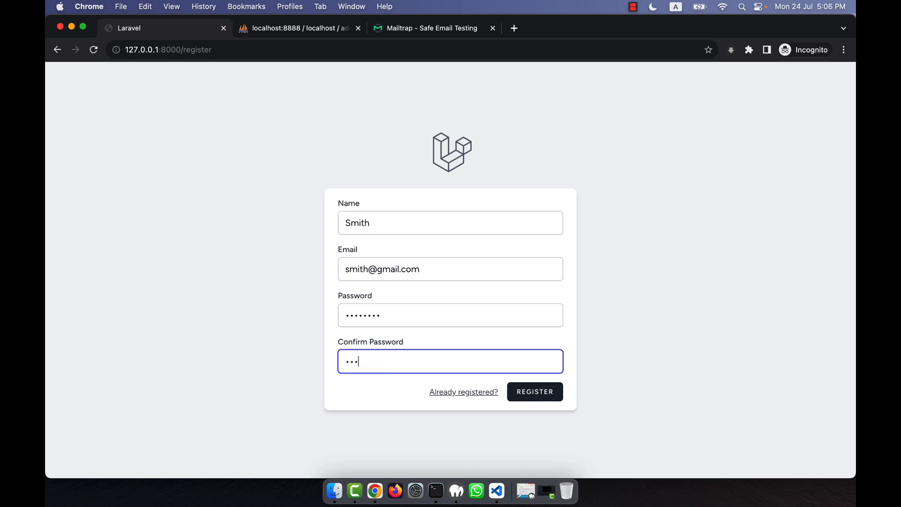
pyautogui.write('•••••')
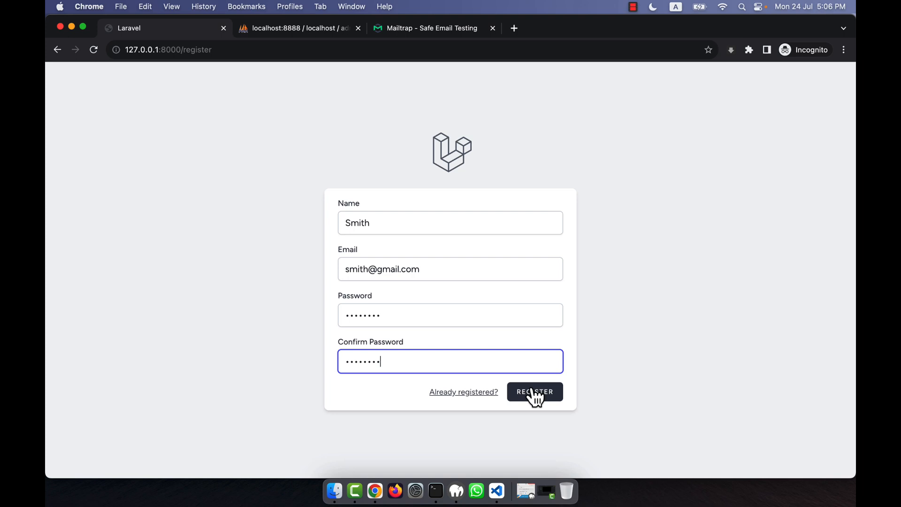
# Step: Register the Smith account, reach the dashboard and log Smith out
pyautogui.click(534, 391)
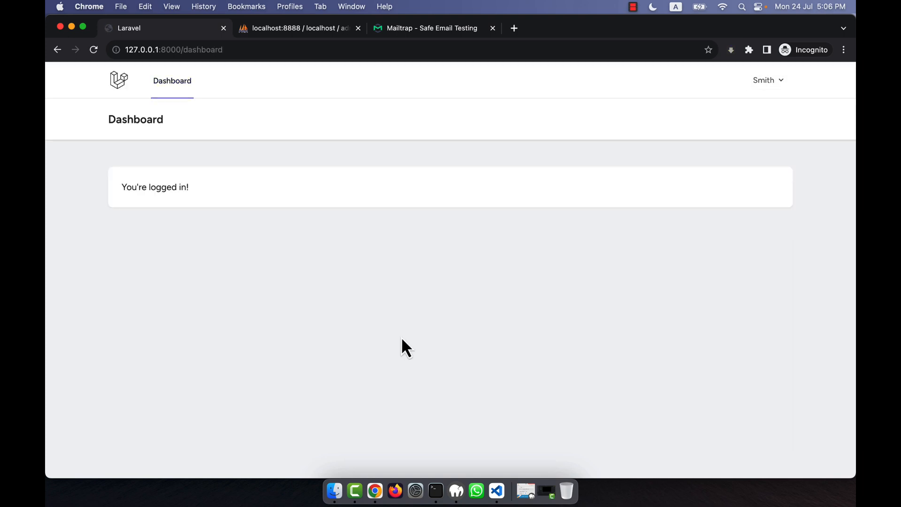
pyautogui.moveTo(592, 276)
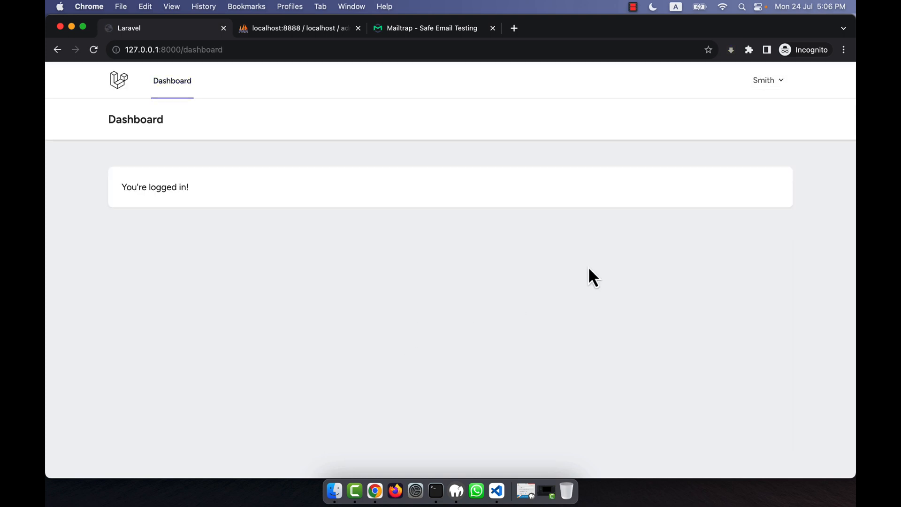
pyautogui.moveTo(764, 80)
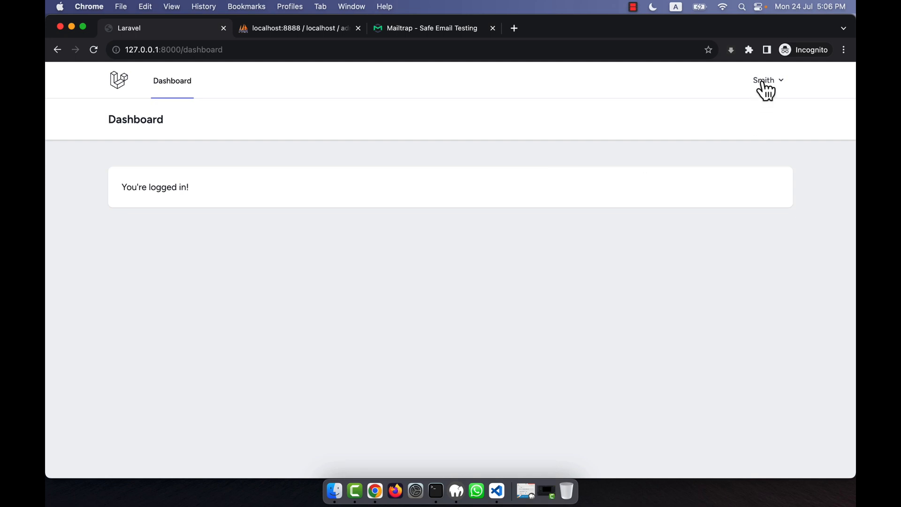
pyautogui.moveTo(208, 83)
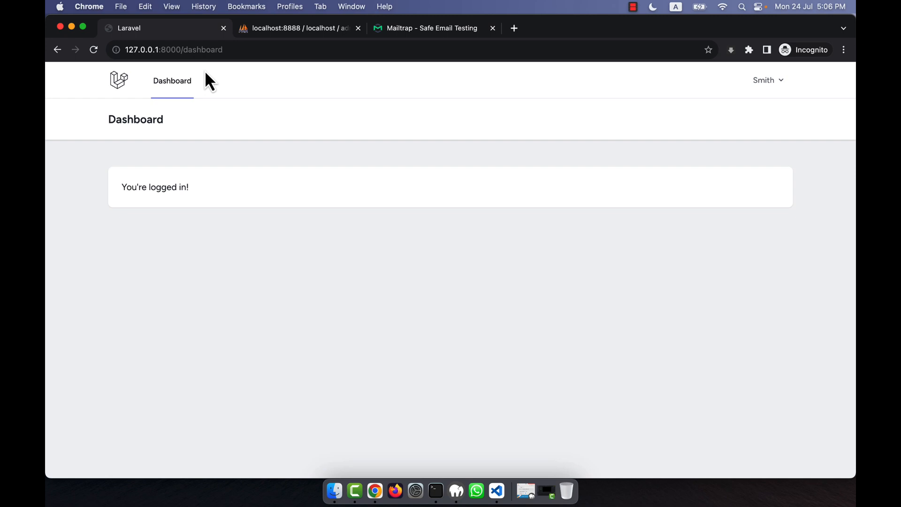
pyautogui.moveTo(623, 126)
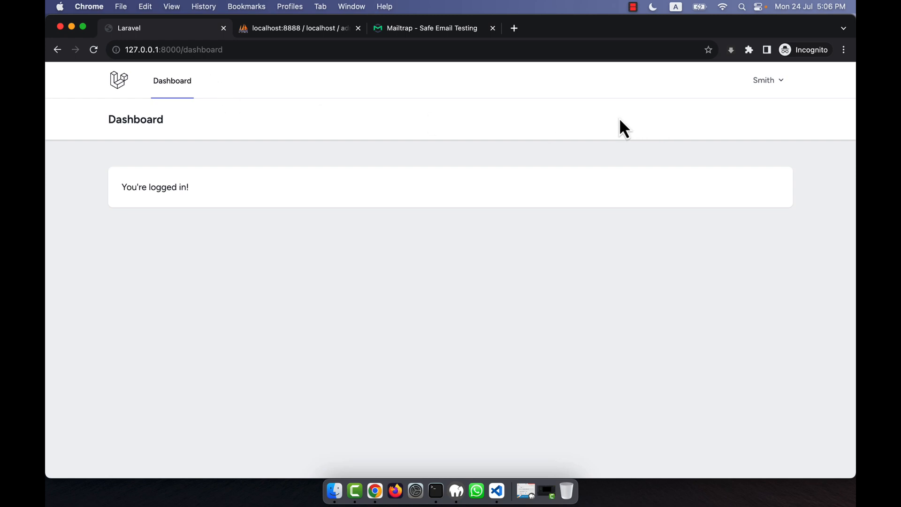
pyautogui.moveTo(177, 119)
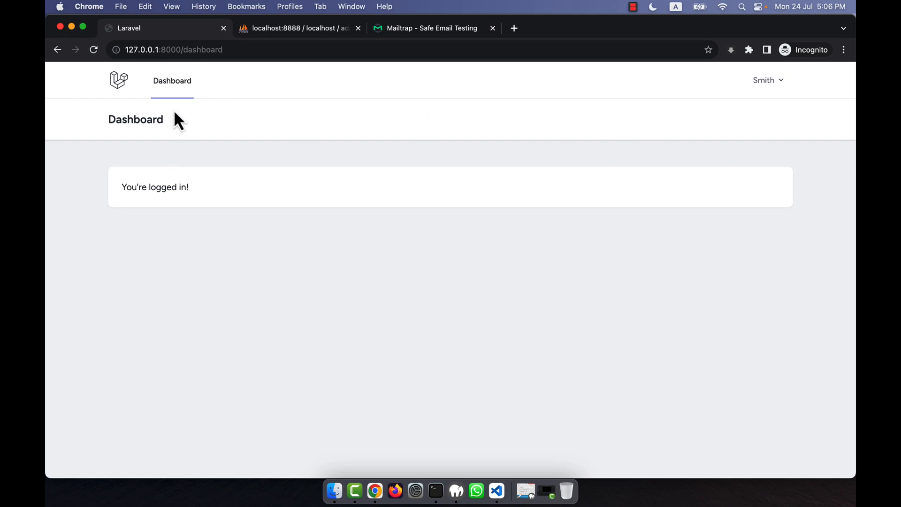
pyautogui.moveTo(793, 106)
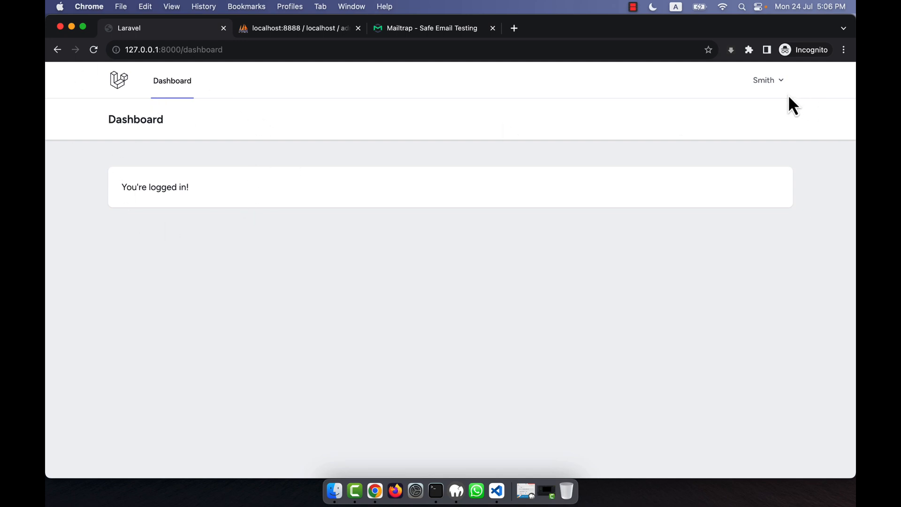
pyautogui.click(764, 80)
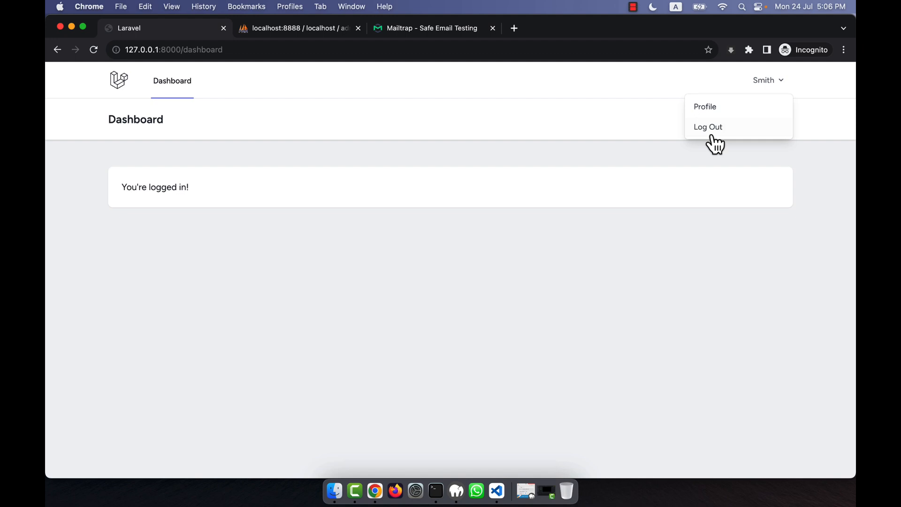
pyautogui.moveTo(713, 133)
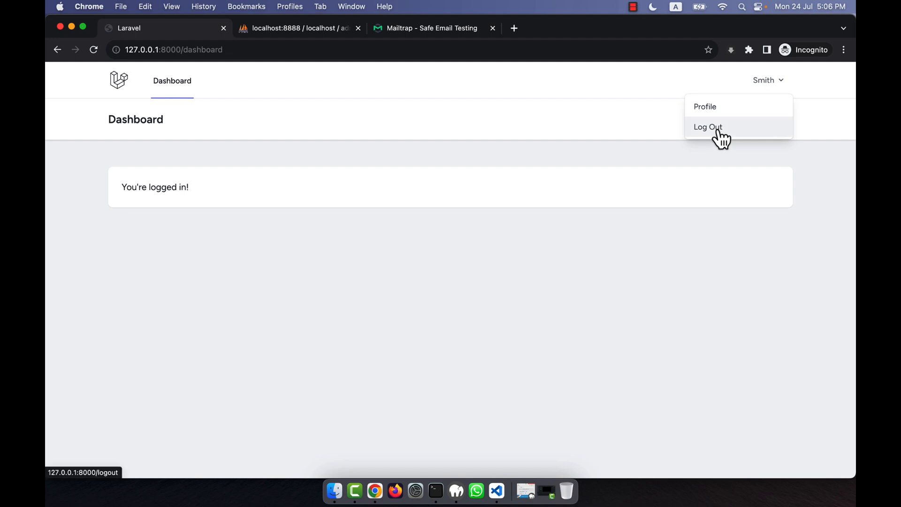
pyautogui.click(707, 126)
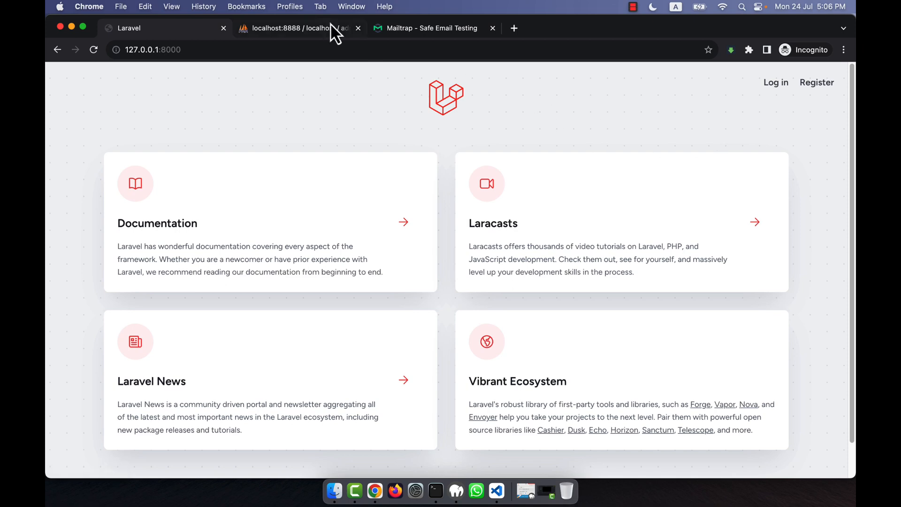
# Step: Delete the Smith row from the phpMyAdmin users table, leaving three users
pyautogui.click(296, 27)
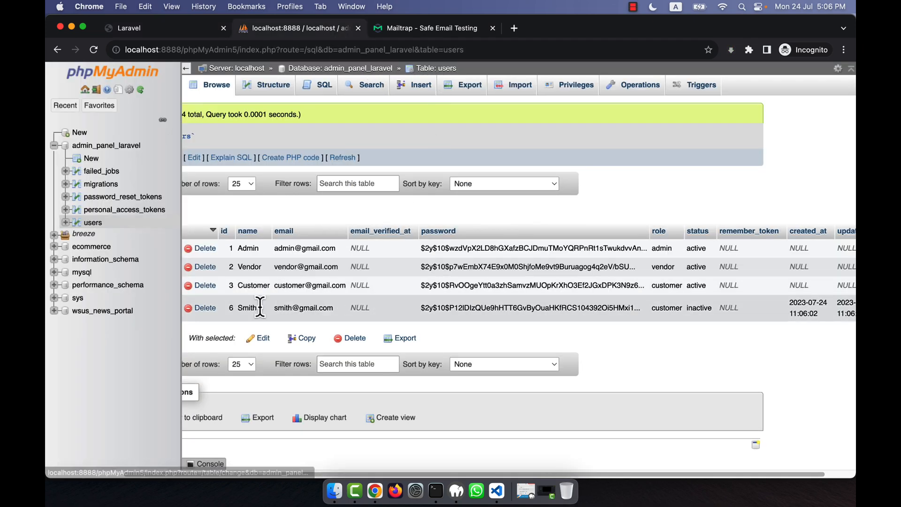
pyautogui.click(206, 308)
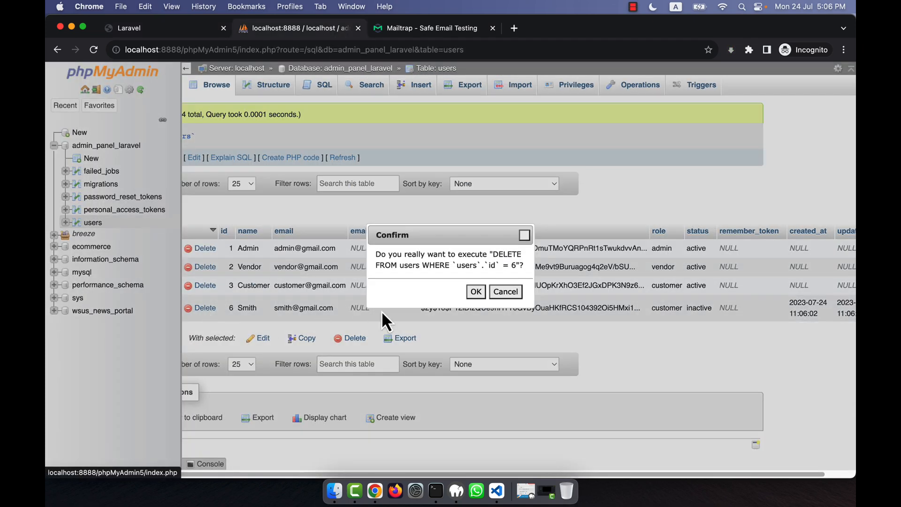
pyautogui.click(475, 291)
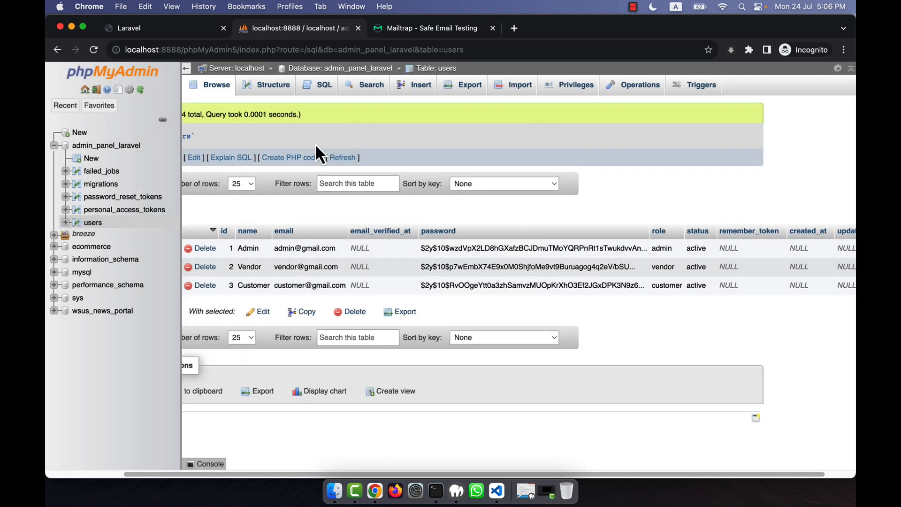
pyautogui.click(496, 490)
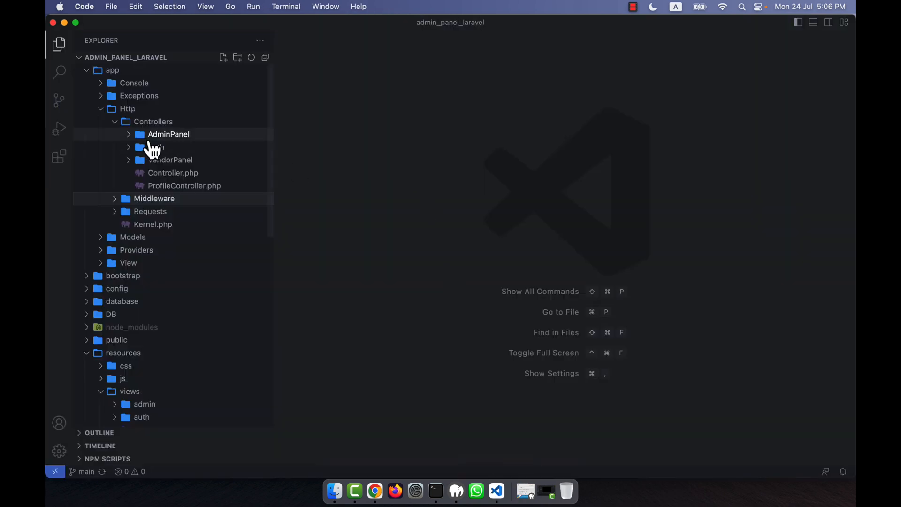
pyautogui.moveTo(98, 104)
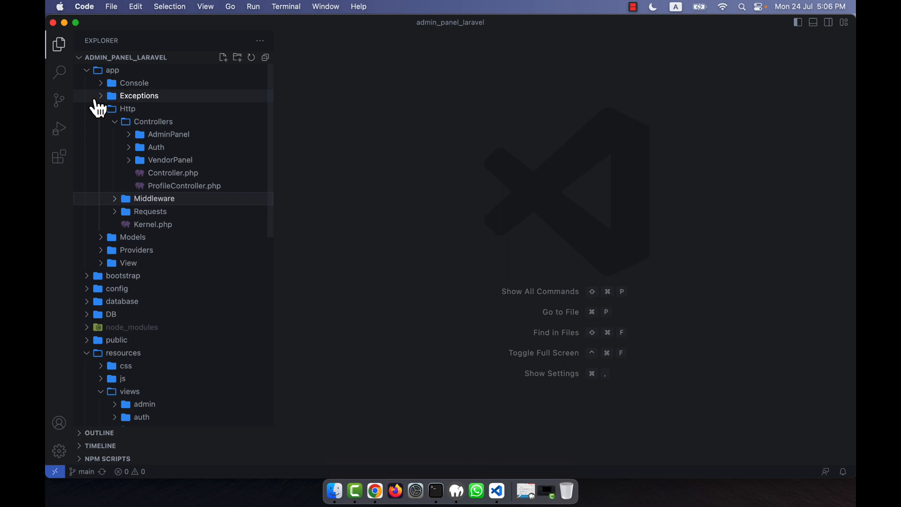
pyautogui.scroll(-3)
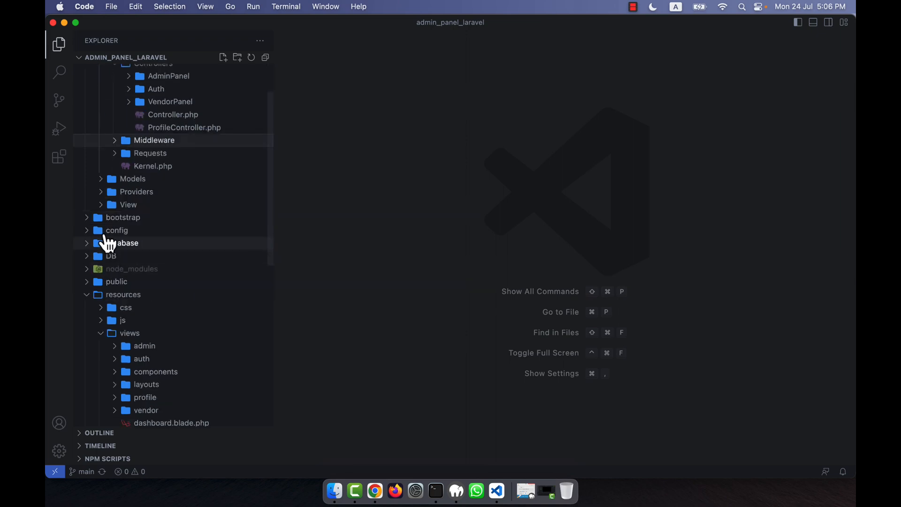
pyautogui.scroll(3)
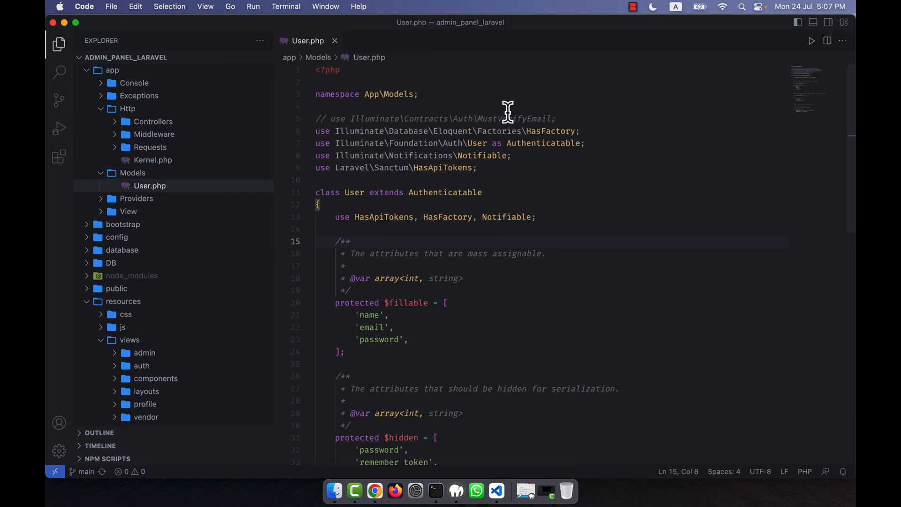
pyautogui.moveTo(311, 130)
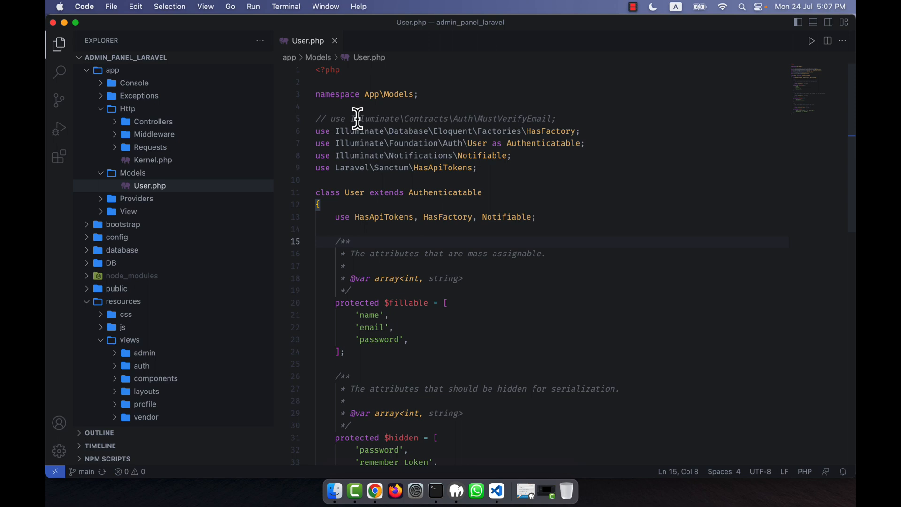
pyautogui.moveTo(520, 115)
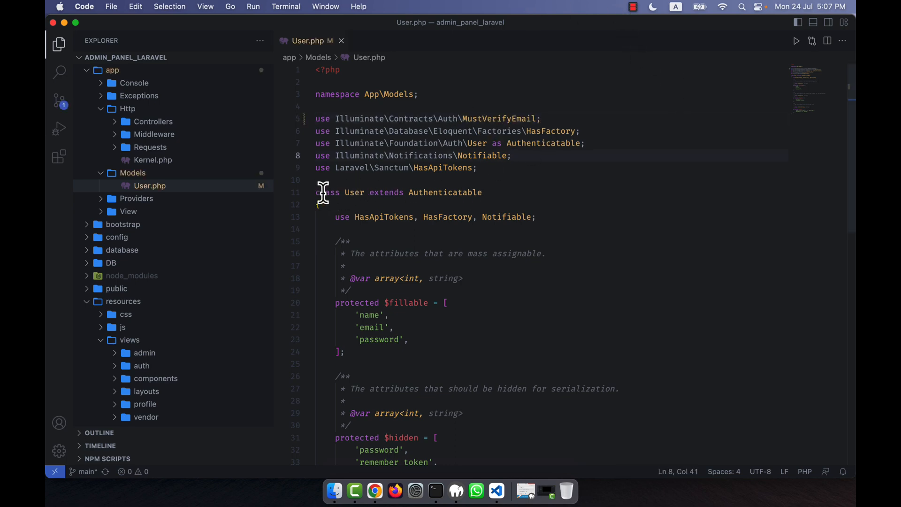
# Step: Add 'implements MustVerifyEmail' after 'extends Authenticatable' in the User class declaration
pyautogui.click(482, 192)
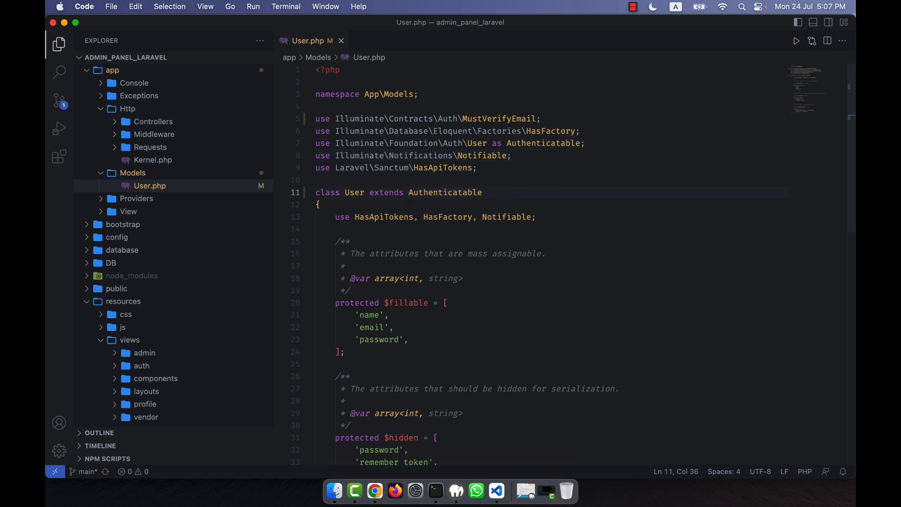
pyautogui.write('implements')
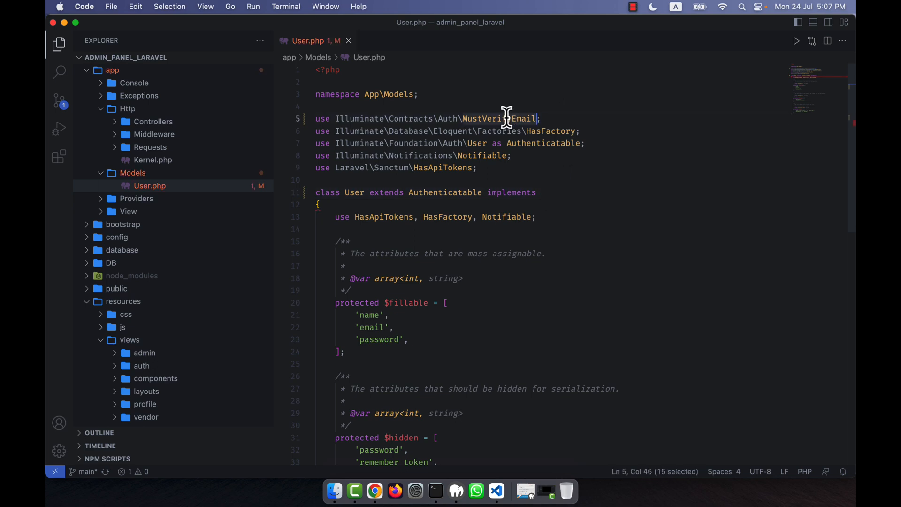
pyautogui.write('MustVerifyEmail')
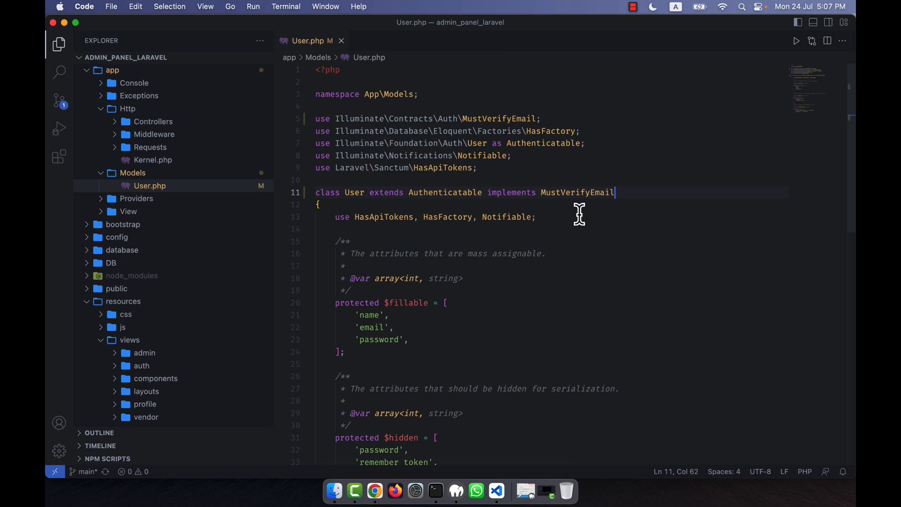
pyautogui.moveTo(349, 46)
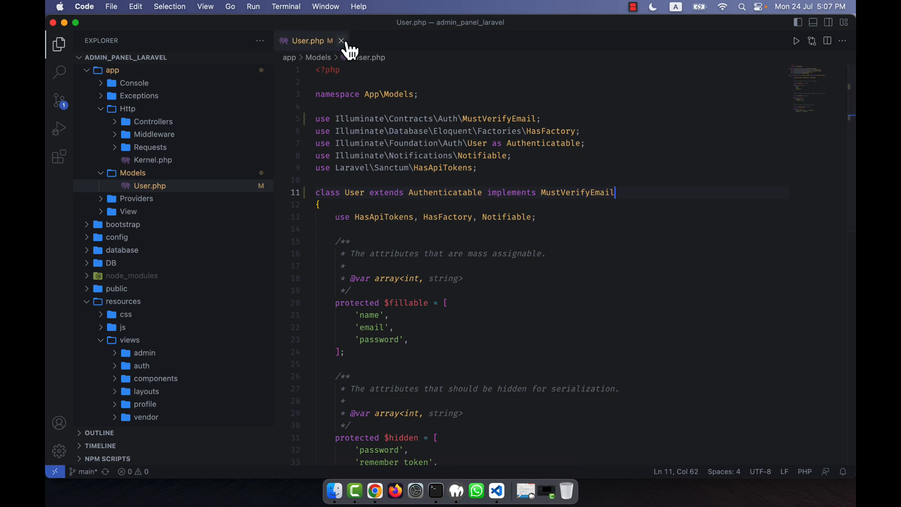
# Step: Close User.php and return to the phpMyAdmin users table in Chrome
pyautogui.click(340, 41)
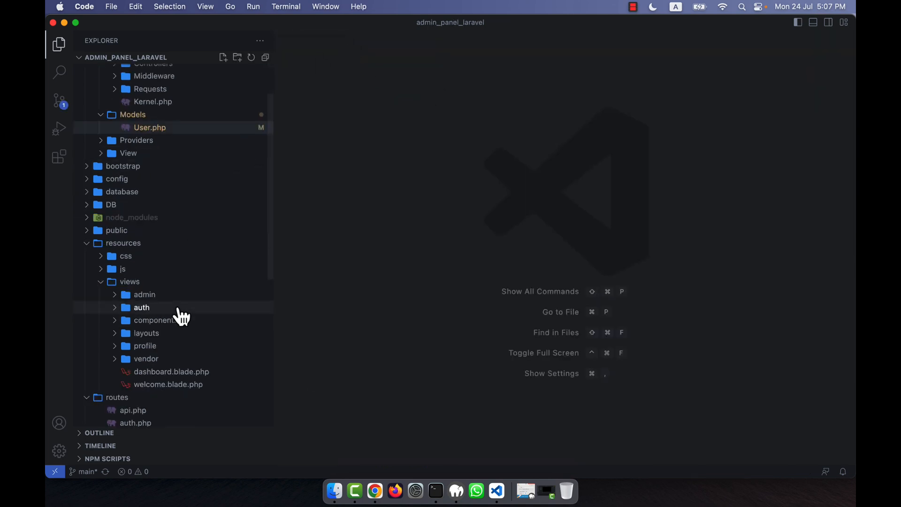
pyautogui.scroll(-3)
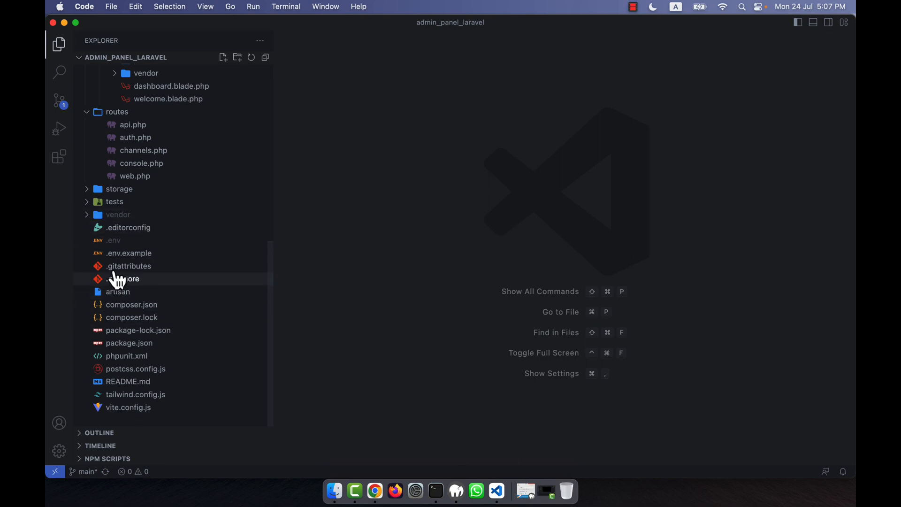
pyautogui.click(113, 239)
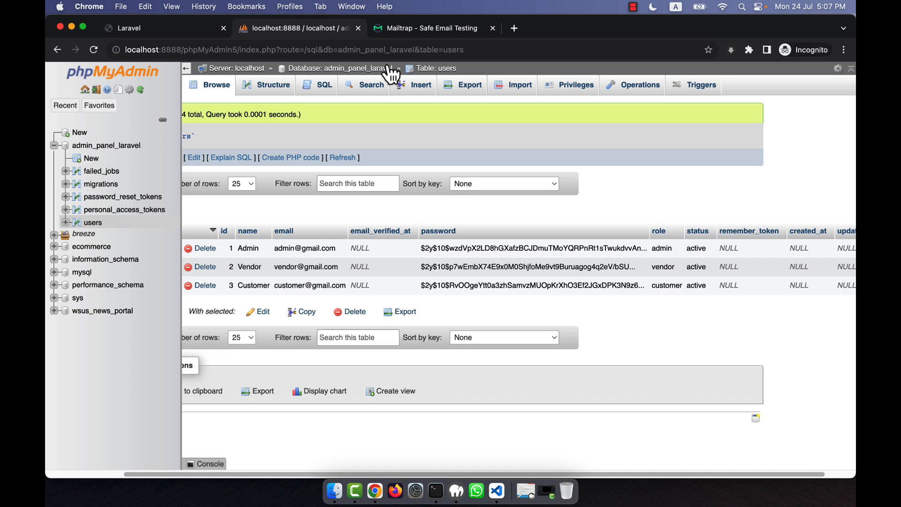
# Step: Show My Inbox's SMTP settings in Mailtrap with the Integrations choices listed
pyautogui.click(428, 27)
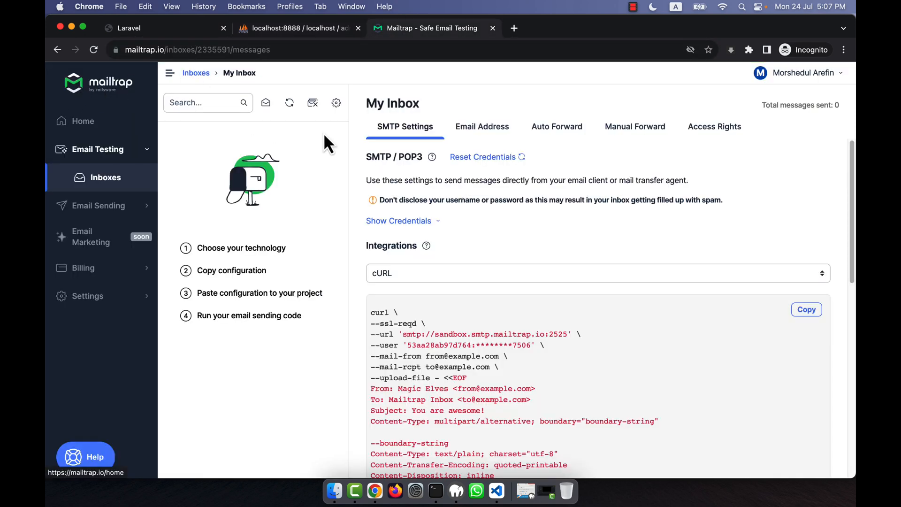
pyautogui.moveTo(354, 155)
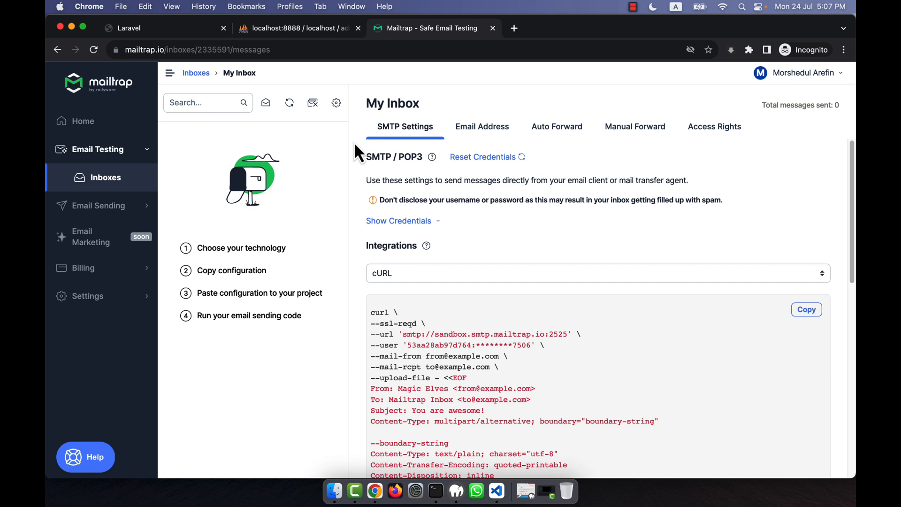
pyautogui.moveTo(362, 152)
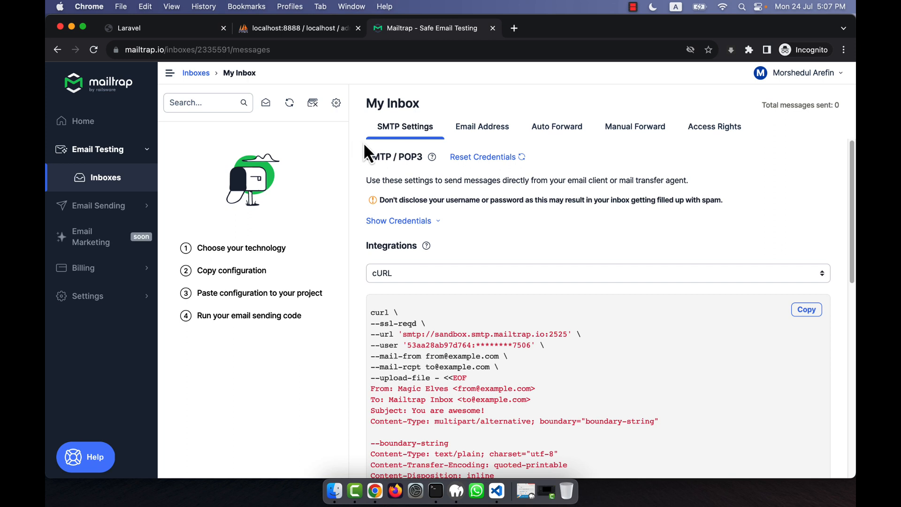
pyautogui.moveTo(360, 157)
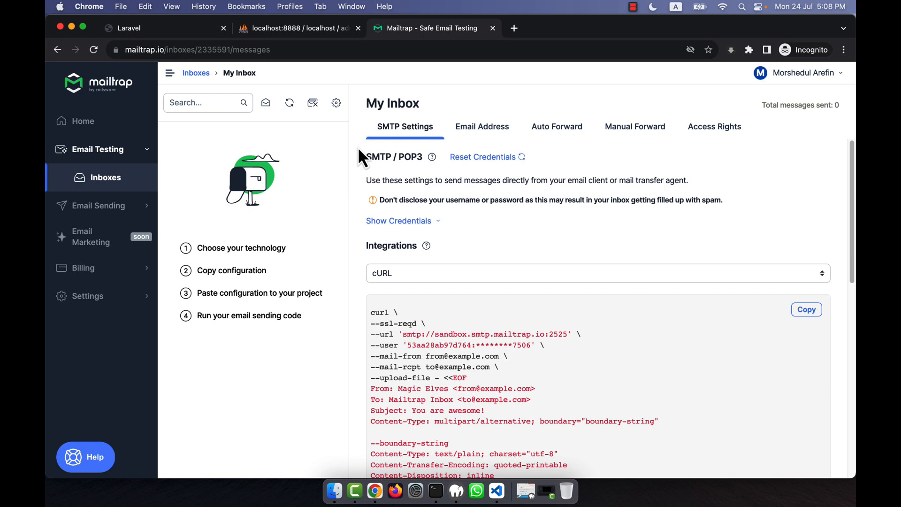
pyautogui.moveTo(496, 490)
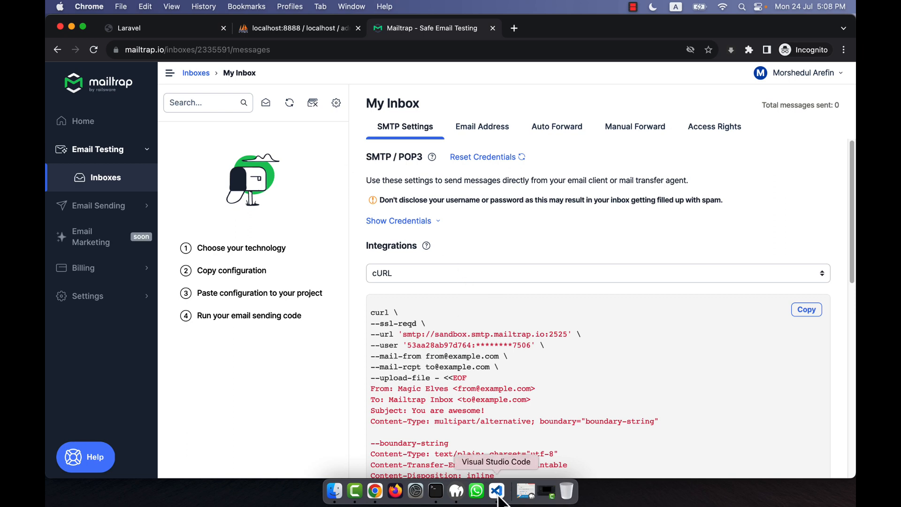
pyautogui.click(495, 491)
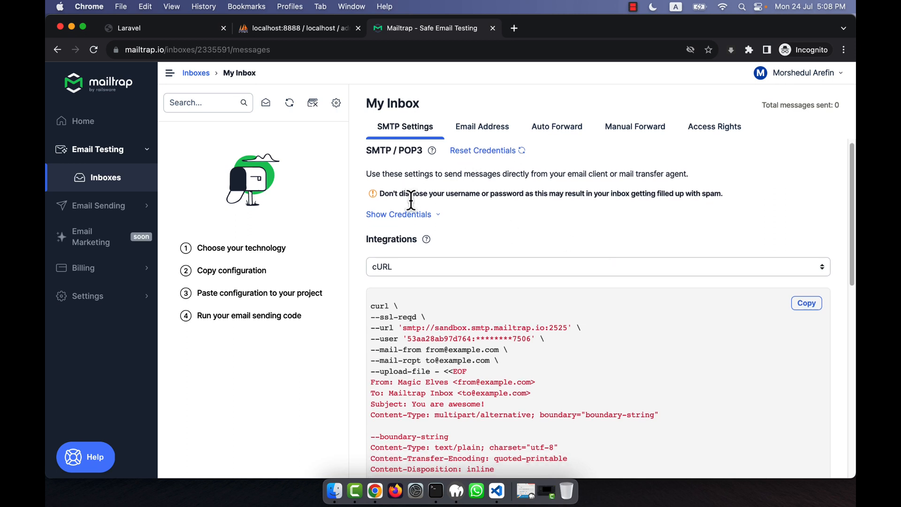
pyautogui.scroll(3)
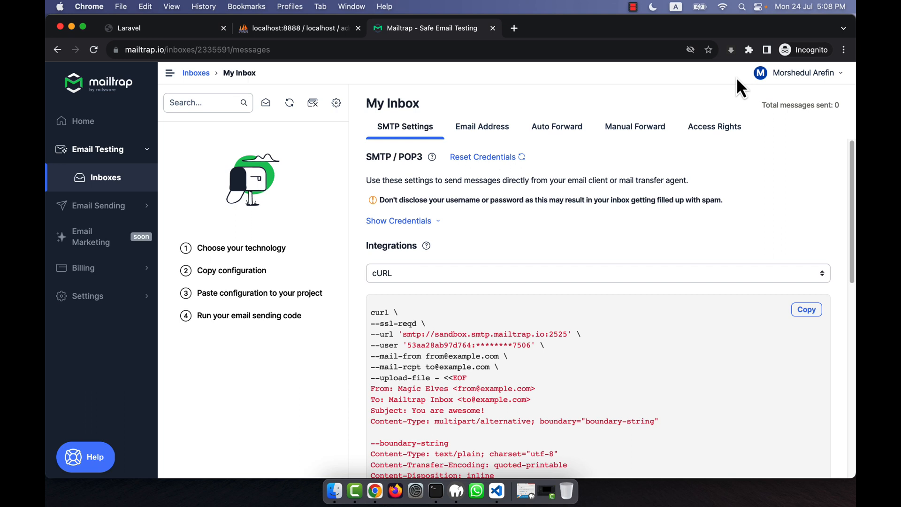
pyautogui.moveTo(417, 288)
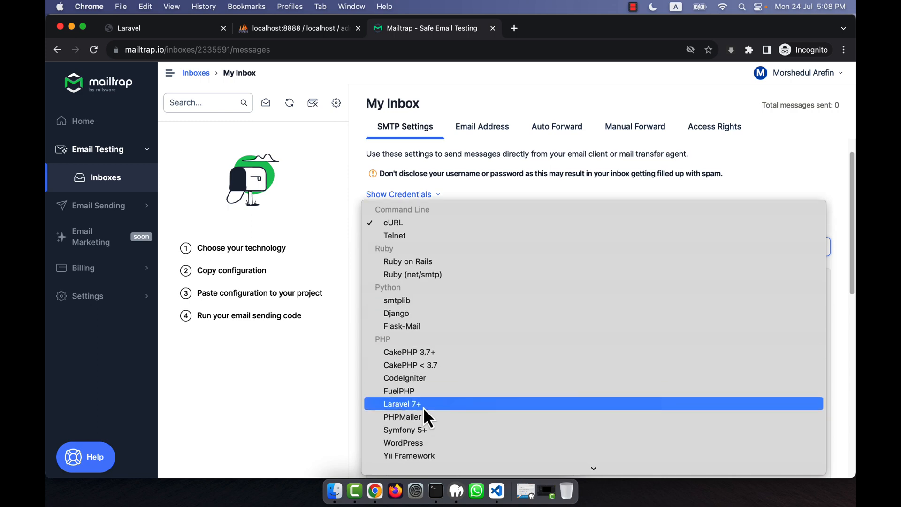
# Step: Copy the Laravel 7+ MAIL_HOST sandbox.smtp.mailtrap.io into .env, then reselect the cURL example
pyautogui.click(402, 404)
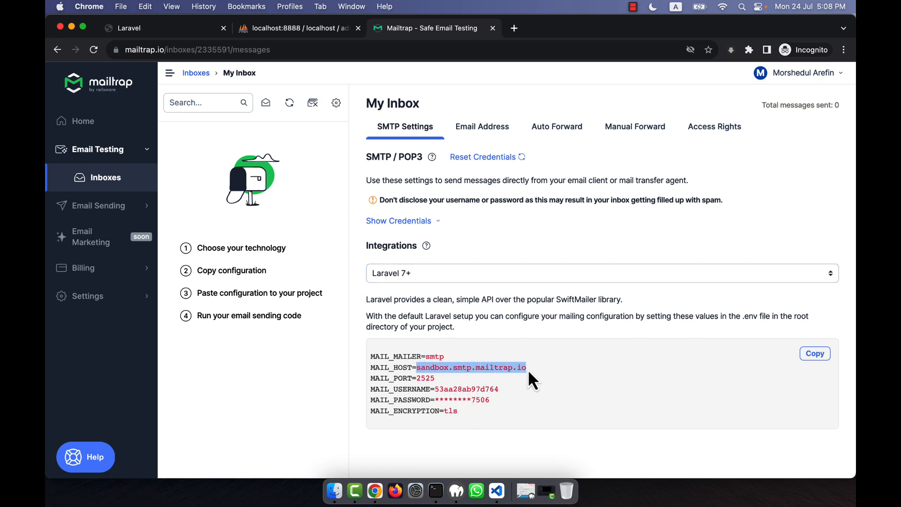
pyautogui.click(495, 491)
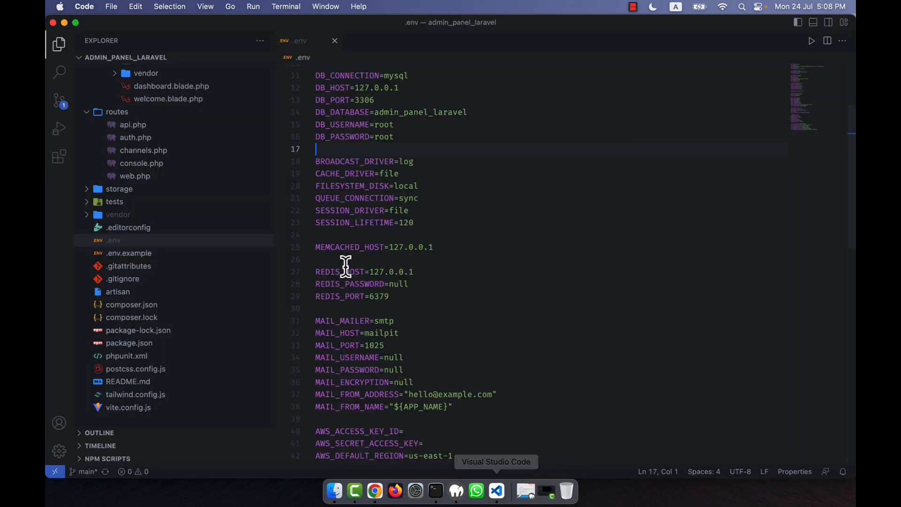
pyautogui.scroll(-3)
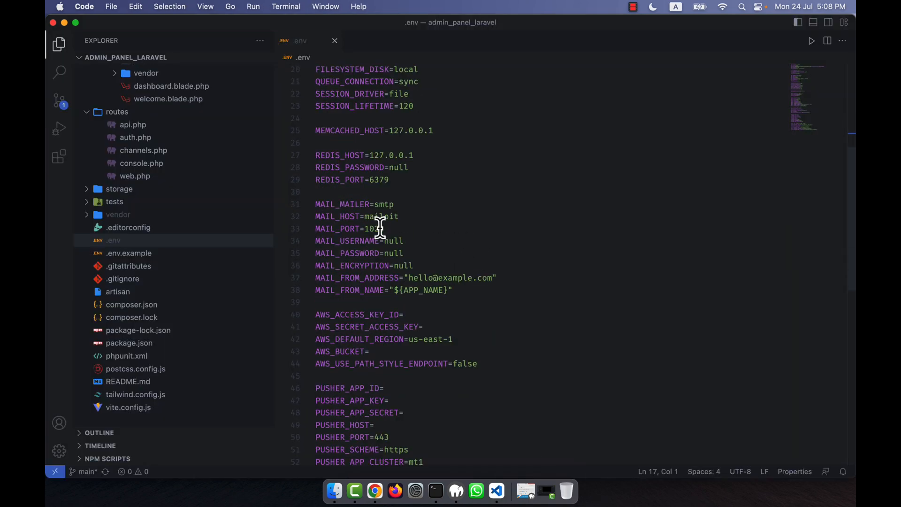
pyautogui.write('sandbox.smtp.mailtrap.io')
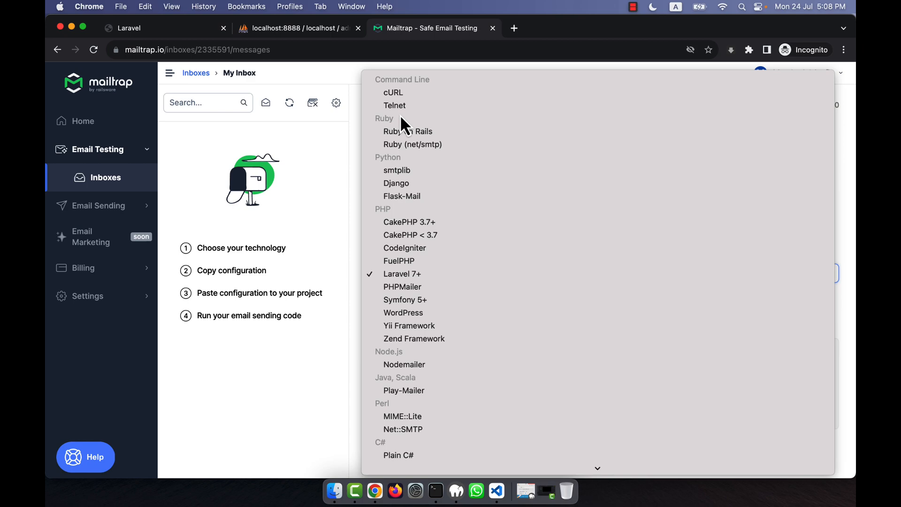
pyautogui.click(392, 93)
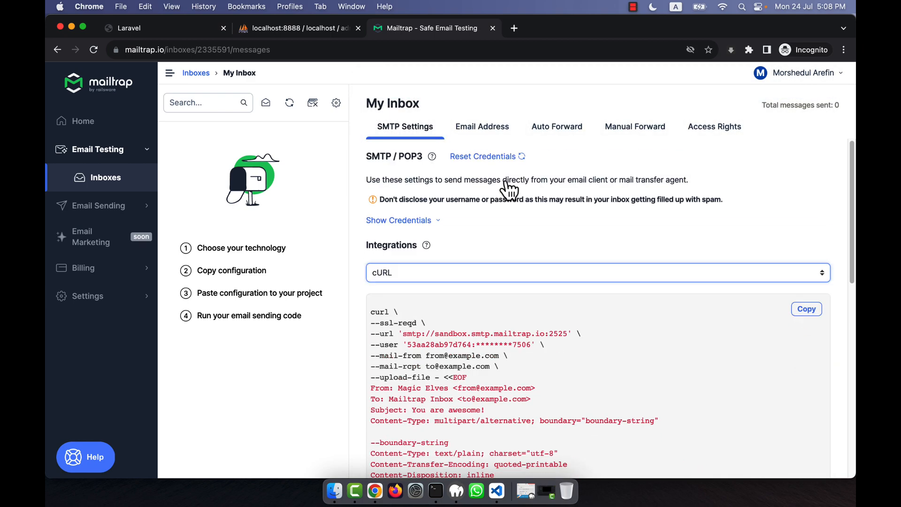
# Step: Set .env MAIL_PORT 587, Mailtrap username and password, and MAIL_ENCRYPTION tls
pyautogui.click(398, 220)
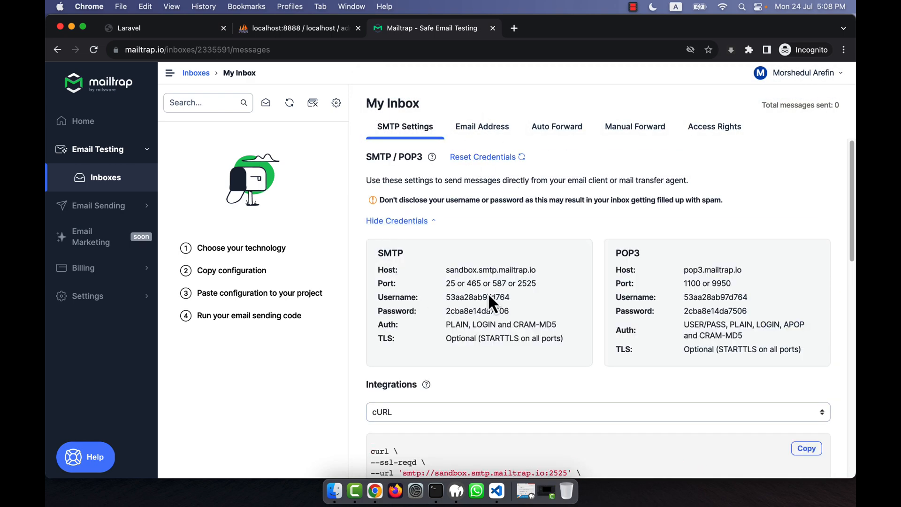
pyautogui.moveTo(515, 287)
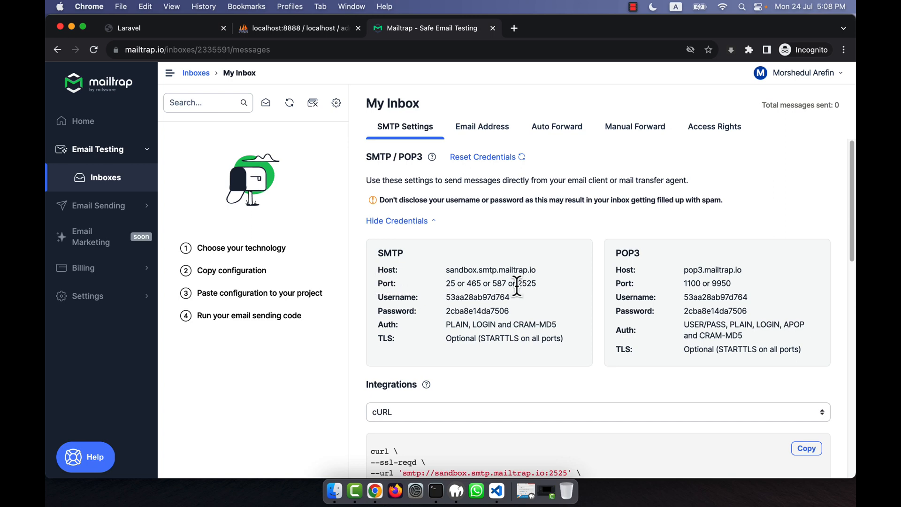
pyautogui.moveTo(497, 283)
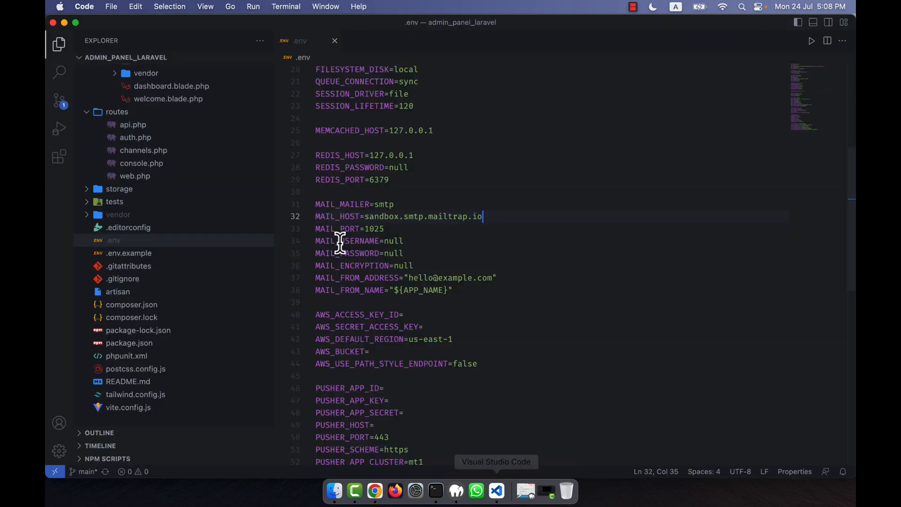
pyautogui.write('587')
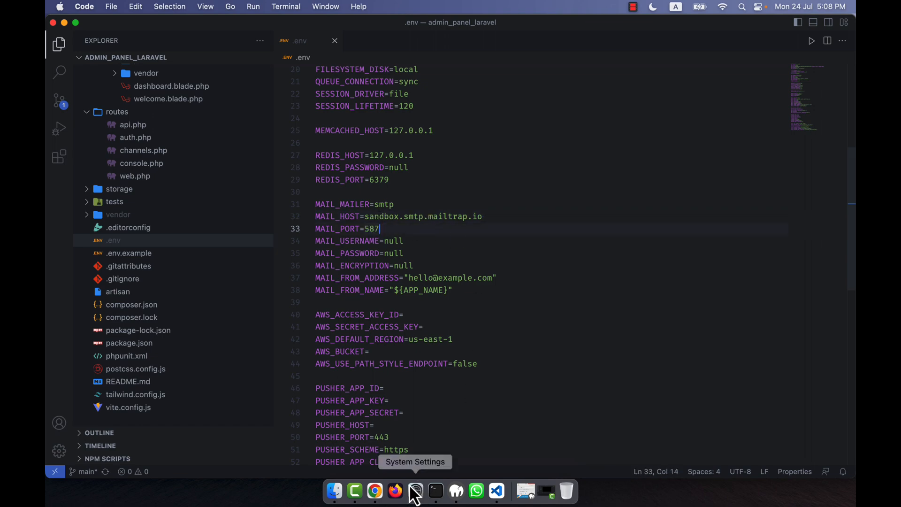
pyautogui.click(374, 491)
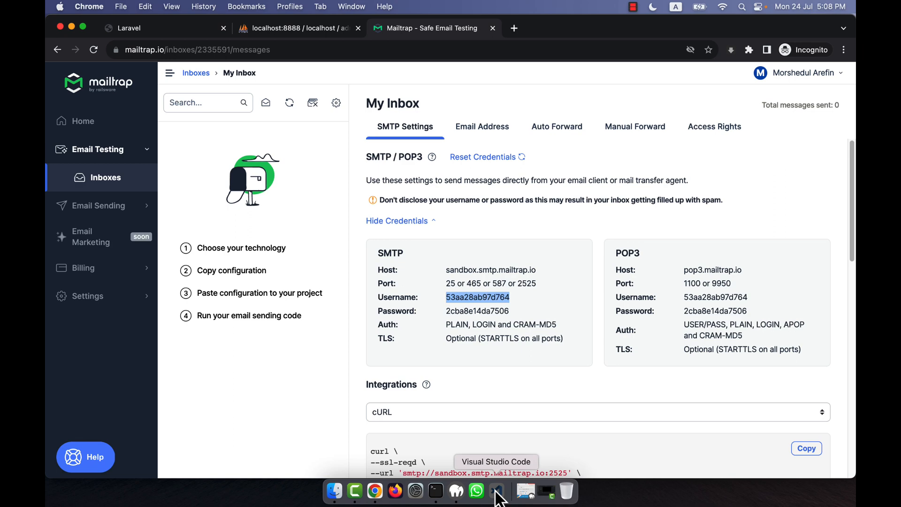
pyautogui.click(497, 490)
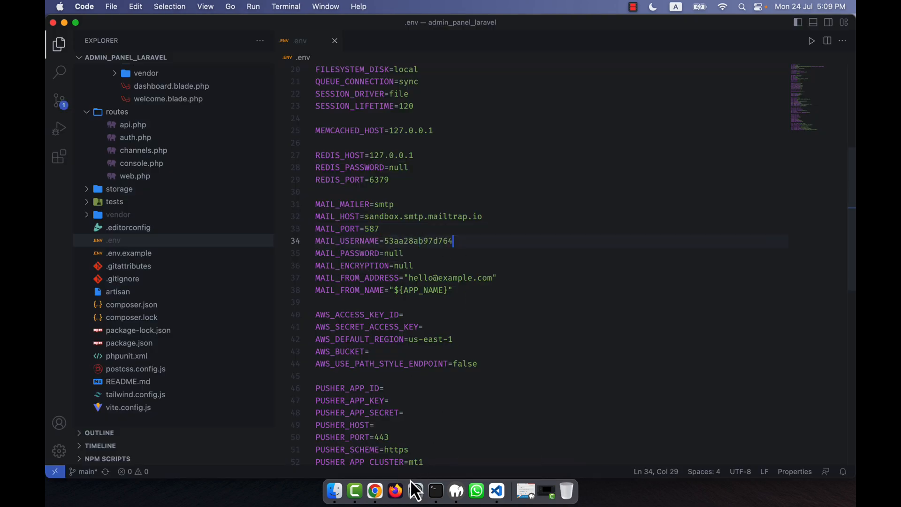
pyautogui.click(375, 491)
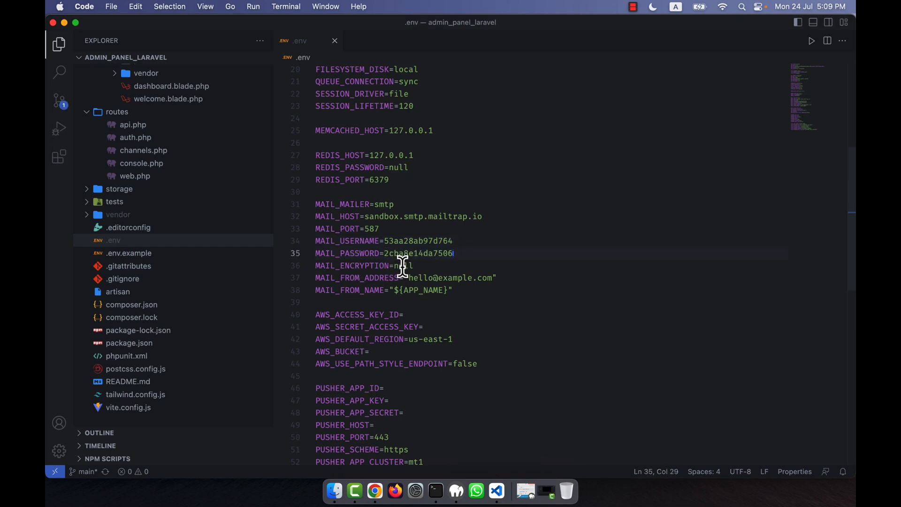
pyautogui.write('tls')
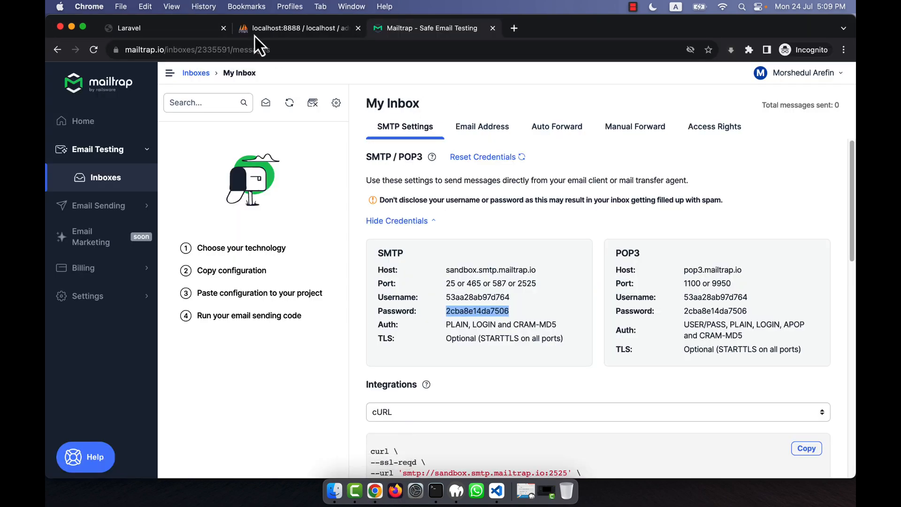
pyautogui.click(295, 27)
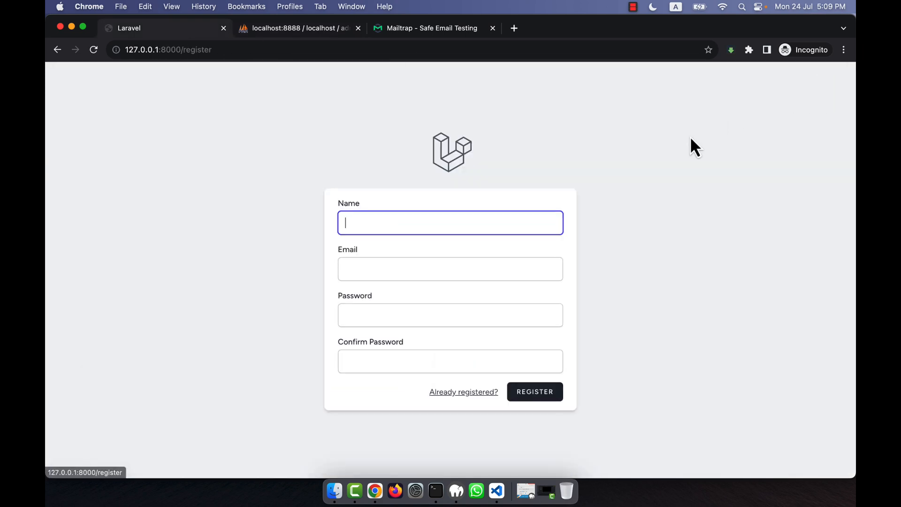
pyautogui.write('Smith')
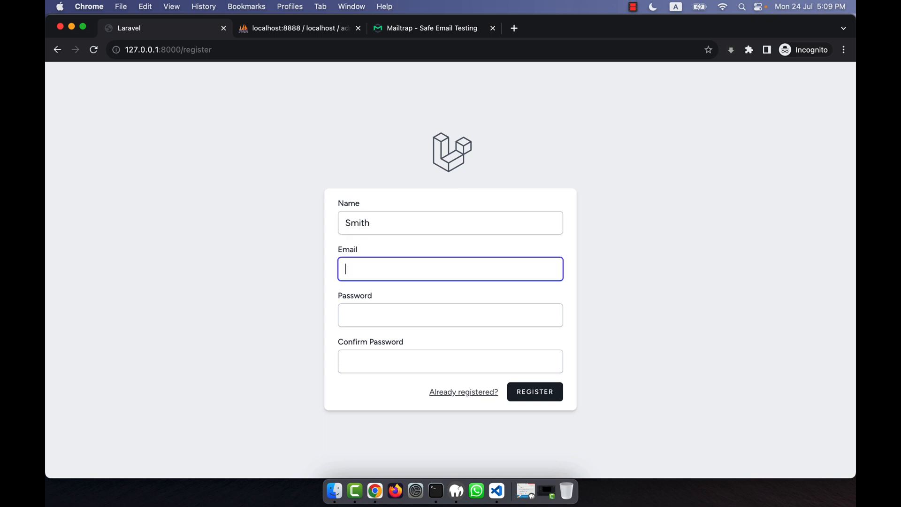
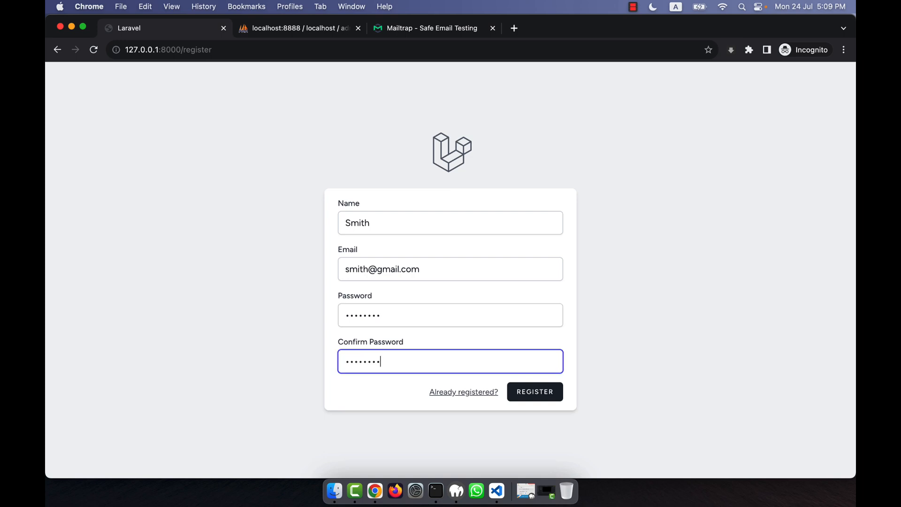
pyautogui.click(534, 391)
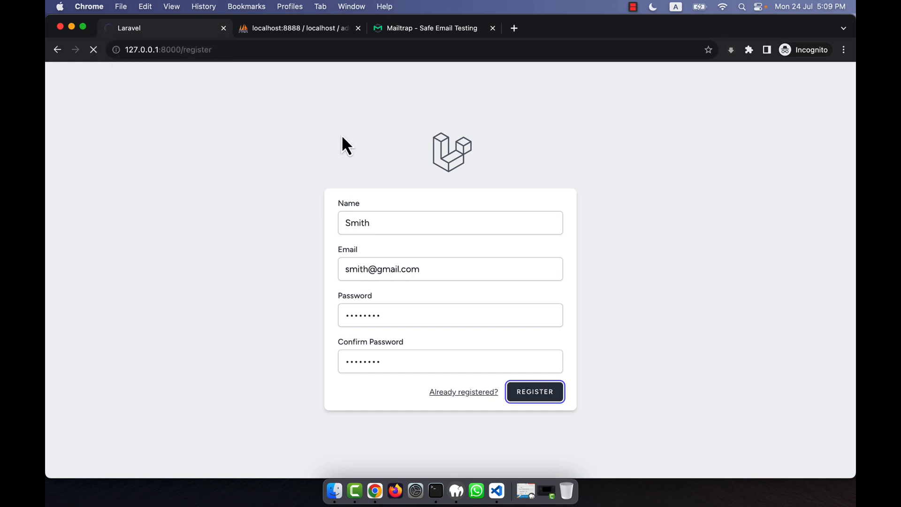
# Step: Land on the verify-email notice and find the Verify Email Address message in Mailtrap
pyautogui.click(534, 391)
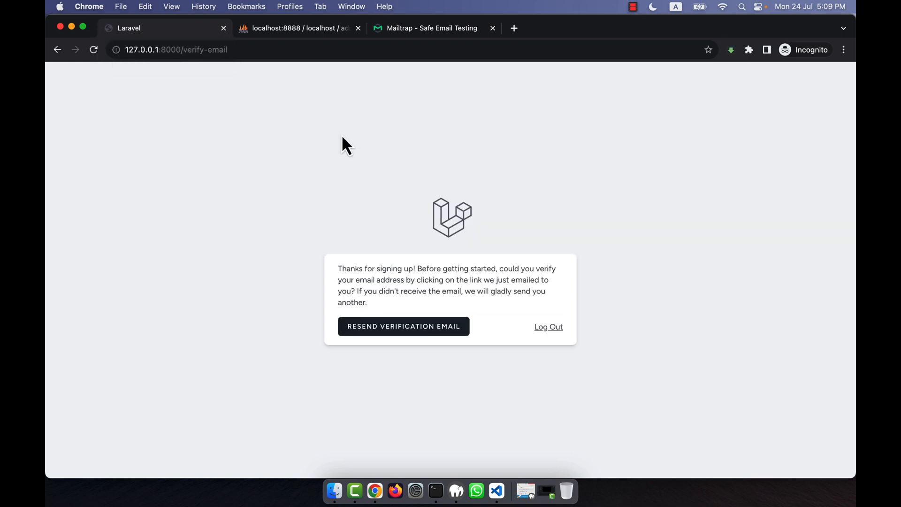
pyautogui.moveTo(338, 270)
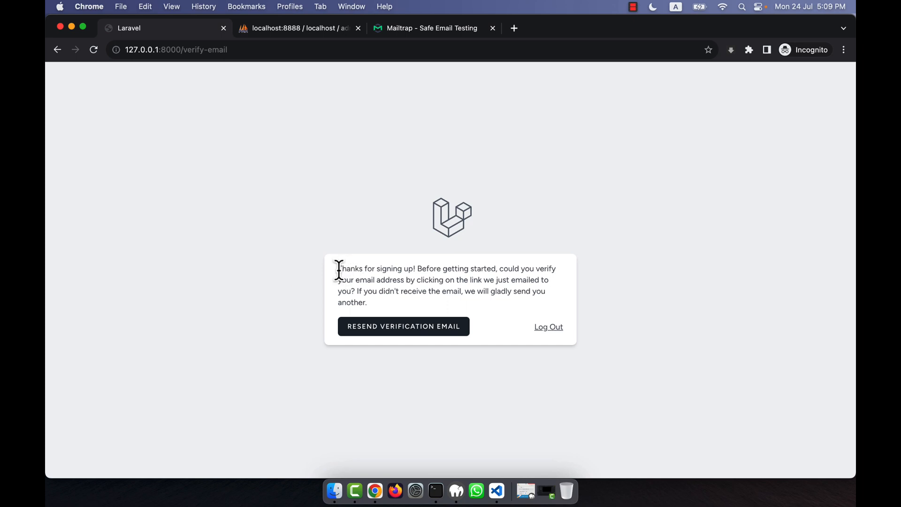
pyautogui.moveTo(409, 273)
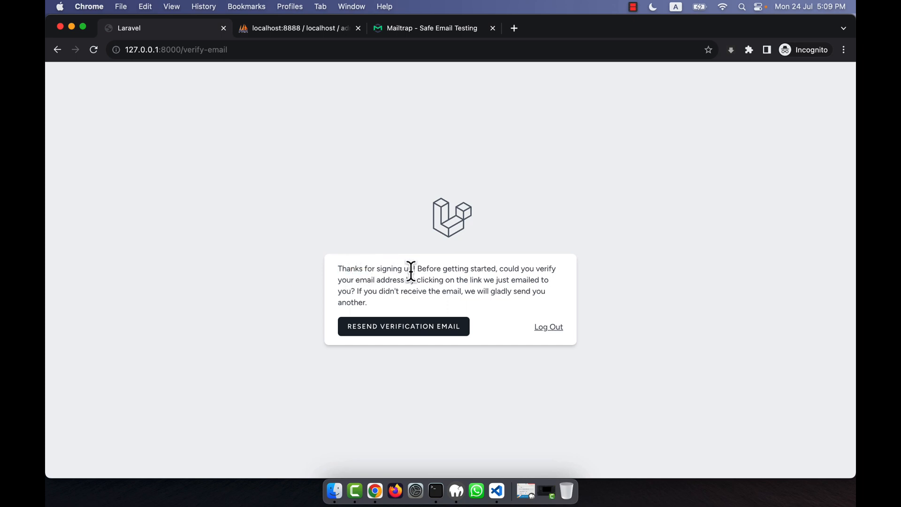
pyautogui.moveTo(379, 295)
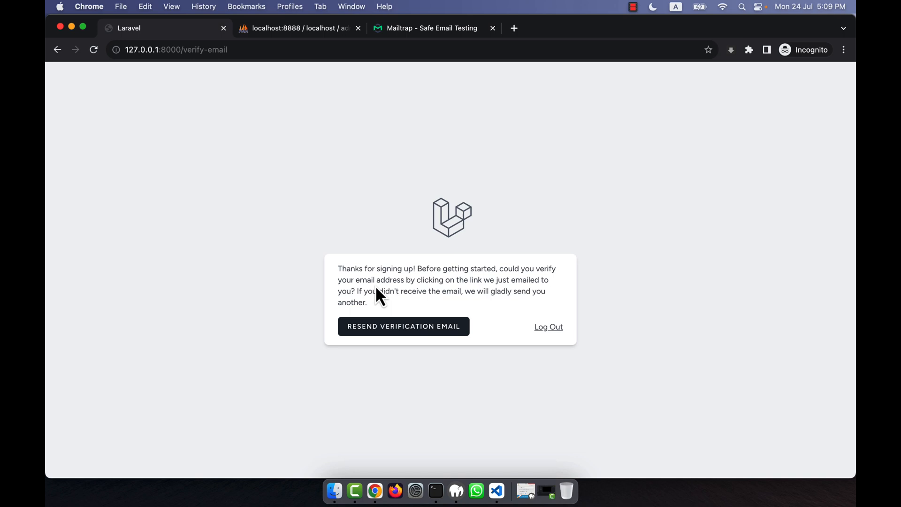
pyautogui.moveTo(546, 273)
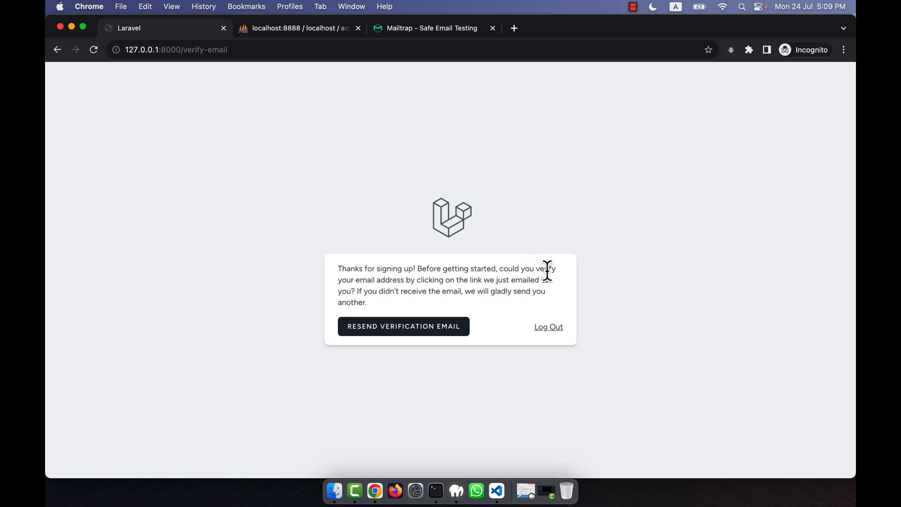
pyautogui.moveTo(320, 219)
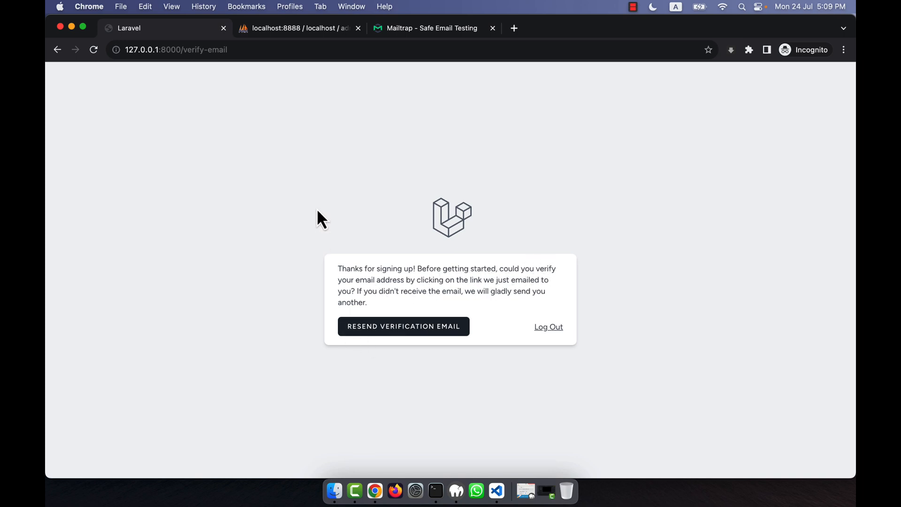
pyautogui.click(432, 27)
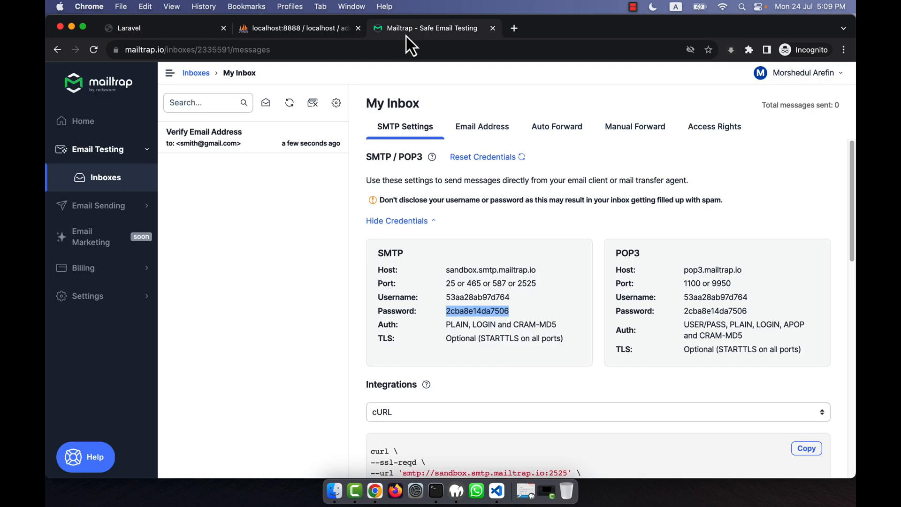
pyautogui.moveTo(221, 140)
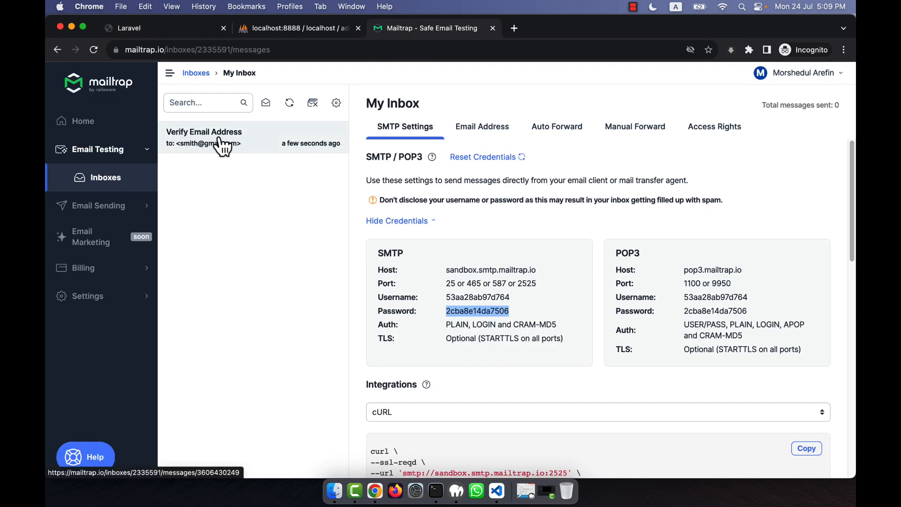
pyautogui.moveTo(185, 152)
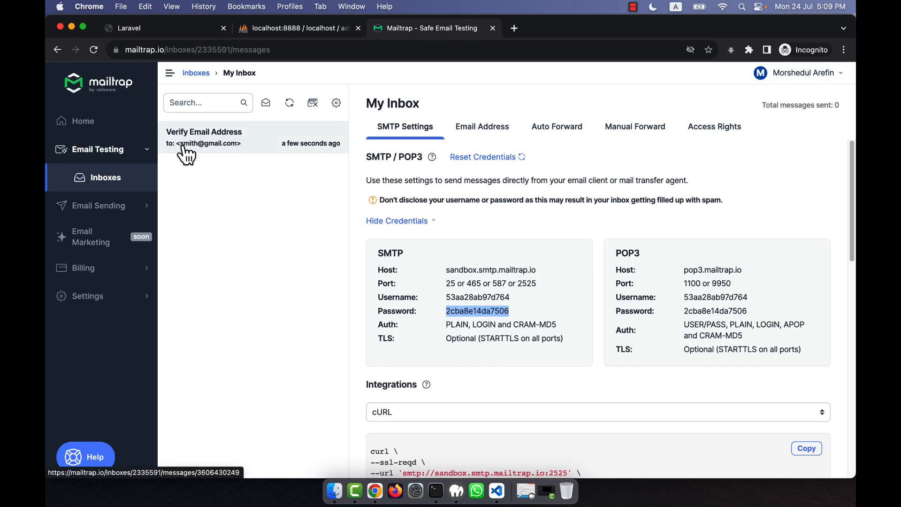
pyautogui.moveTo(154, 88)
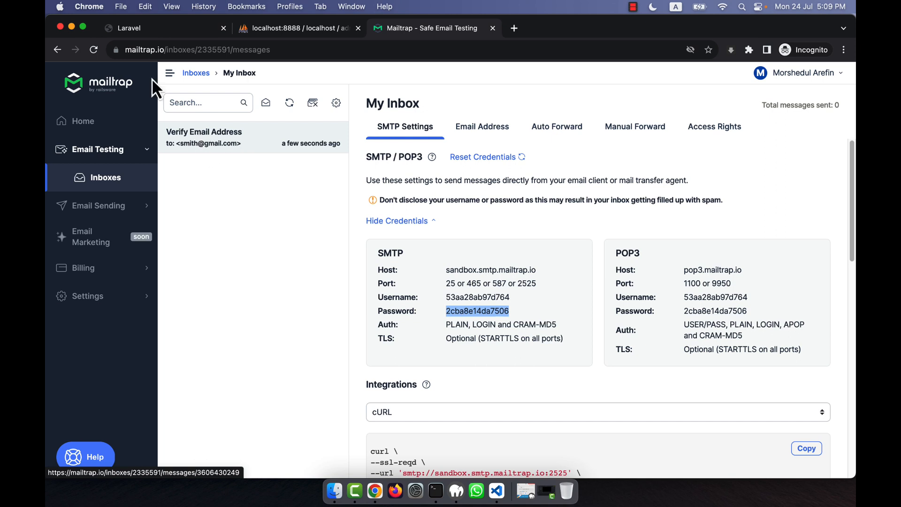
pyautogui.moveTo(206, 160)
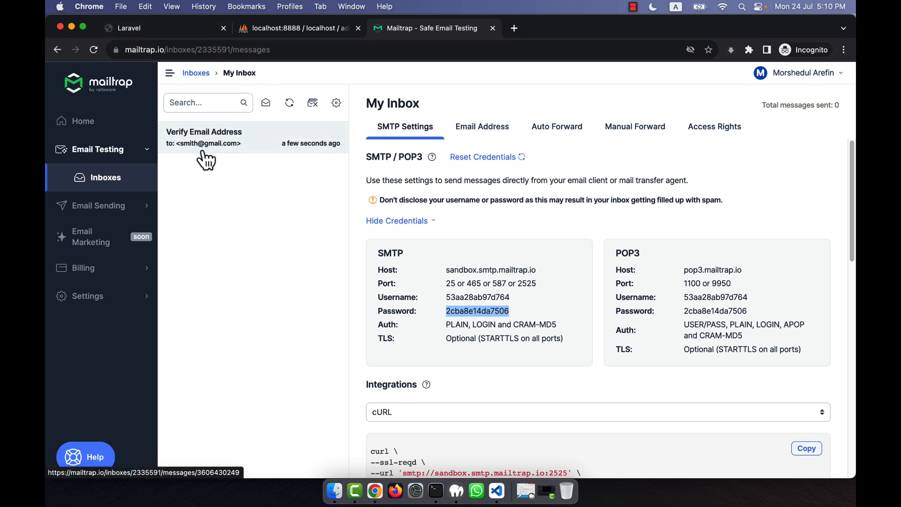
pyautogui.moveTo(223, 146)
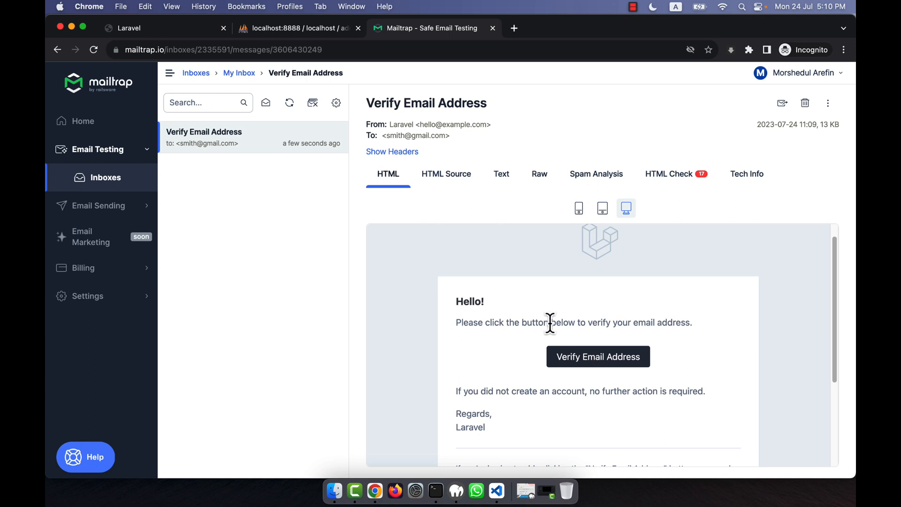
pyautogui.moveTo(638, 356)
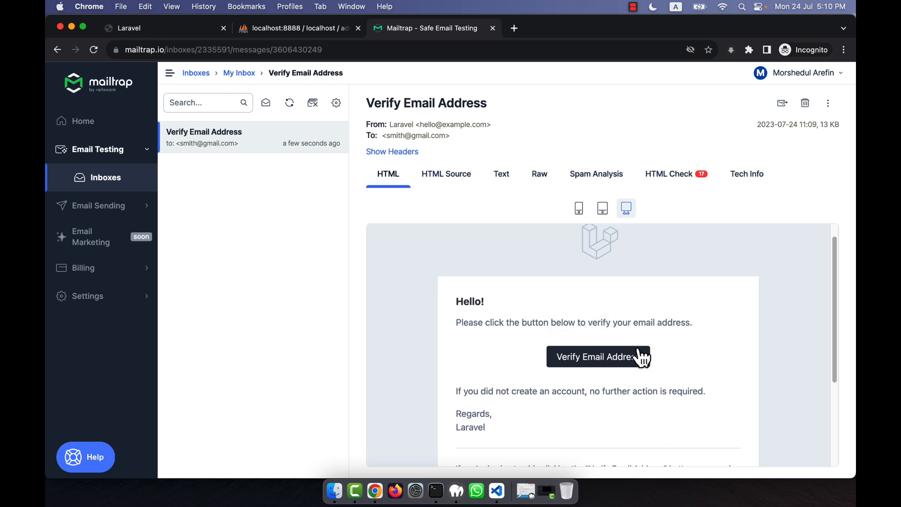
# Step: Follow the Verify Email Address link in the opened Mailtrap message
pyautogui.click(597, 357)
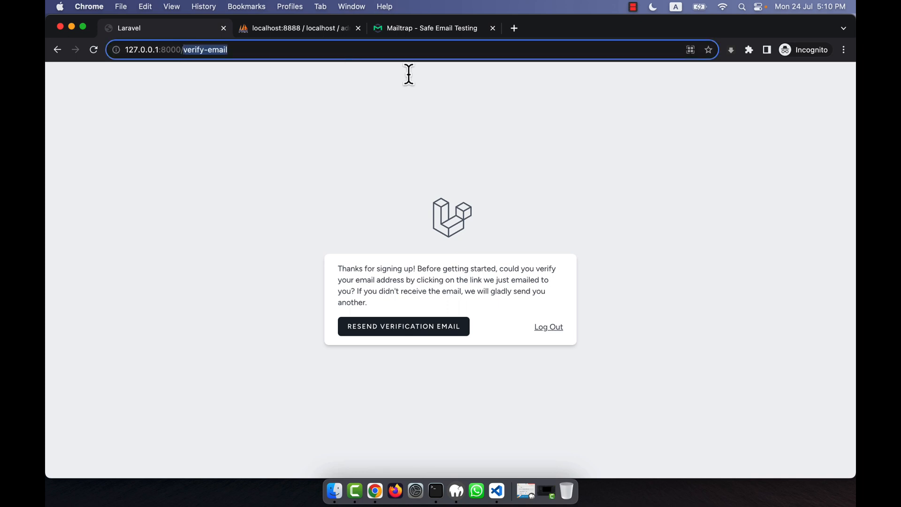
pyautogui.moveTo(505, 268)
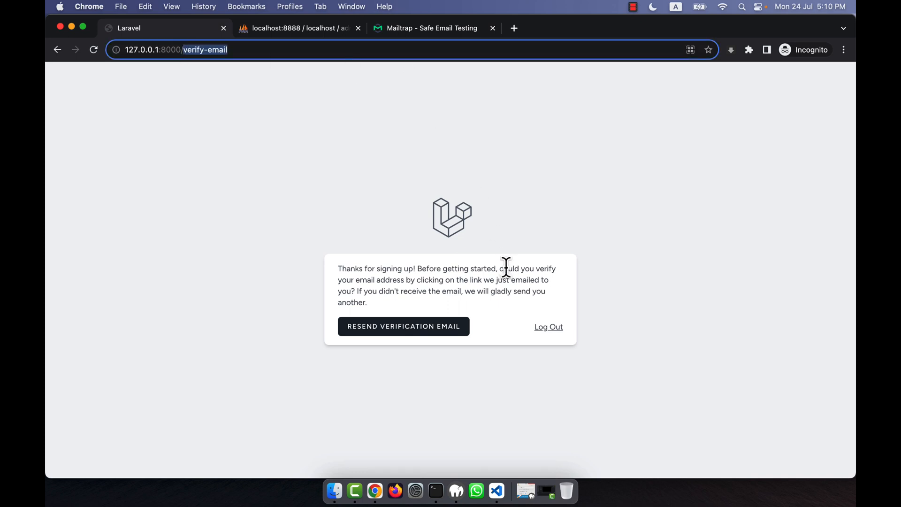
pyautogui.moveTo(547, 326)
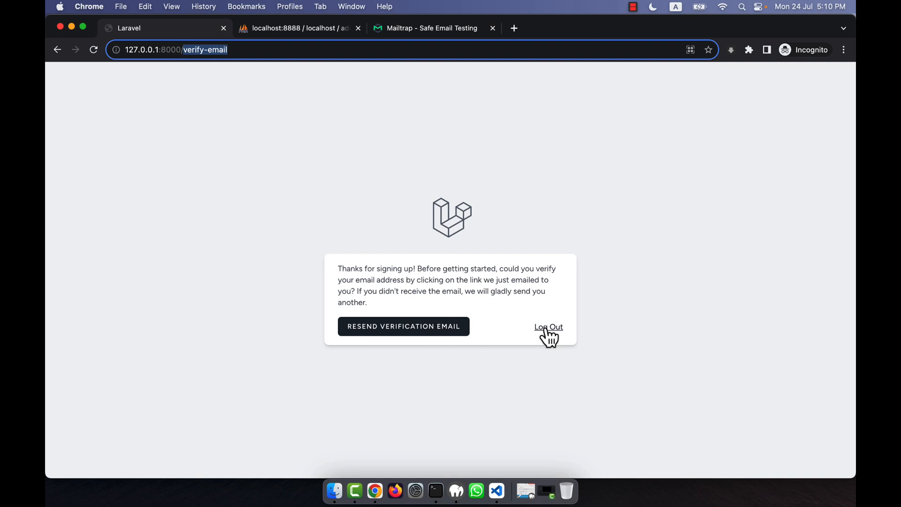
# Step: Log out, log back in as Smith, and check the users table in phpMyAdmin
pyautogui.click(546, 327)
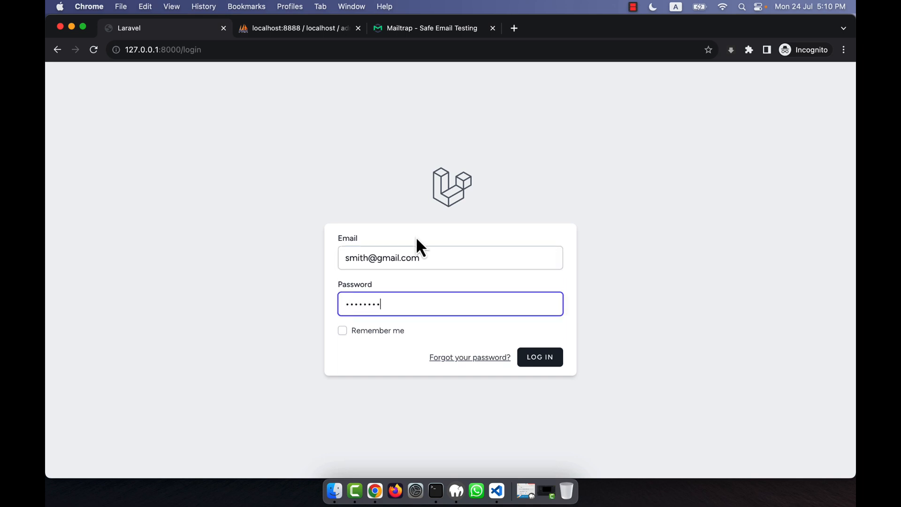
pyautogui.click(538, 357)
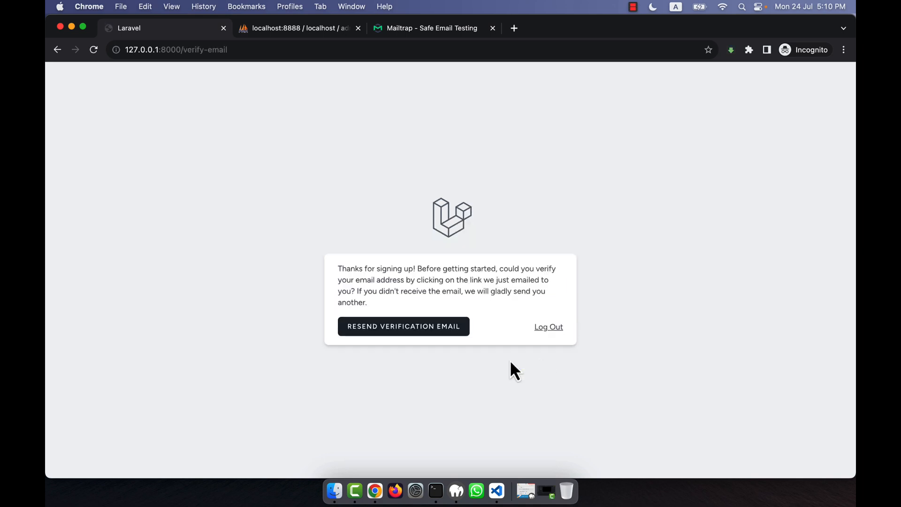
pyautogui.moveTo(384, 207)
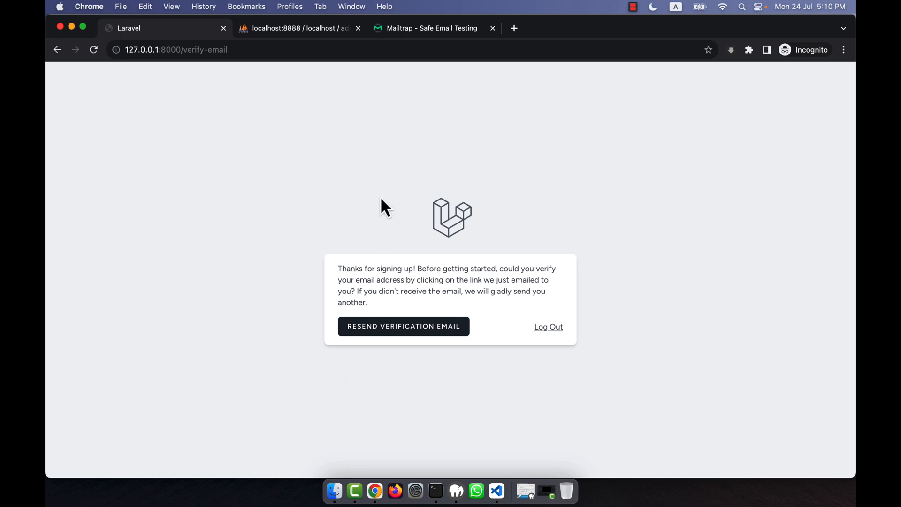
pyautogui.moveTo(402, 266)
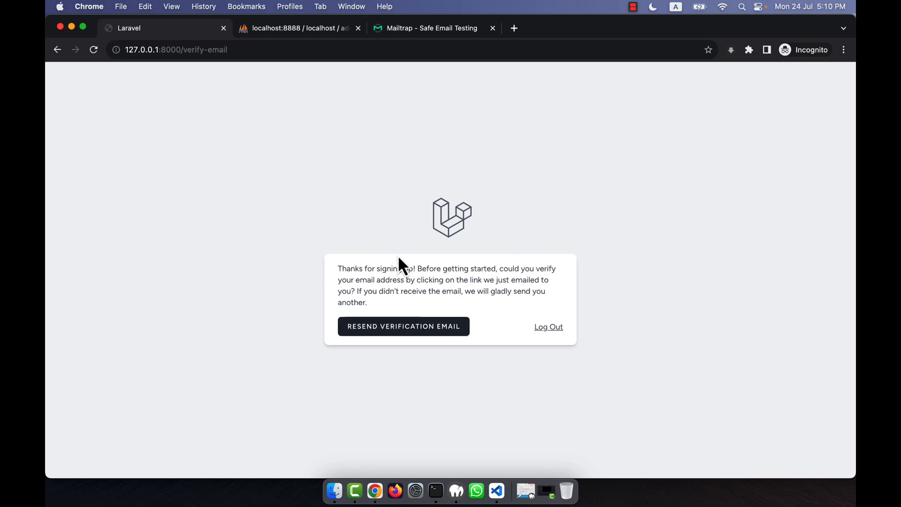
pyautogui.click(296, 28)
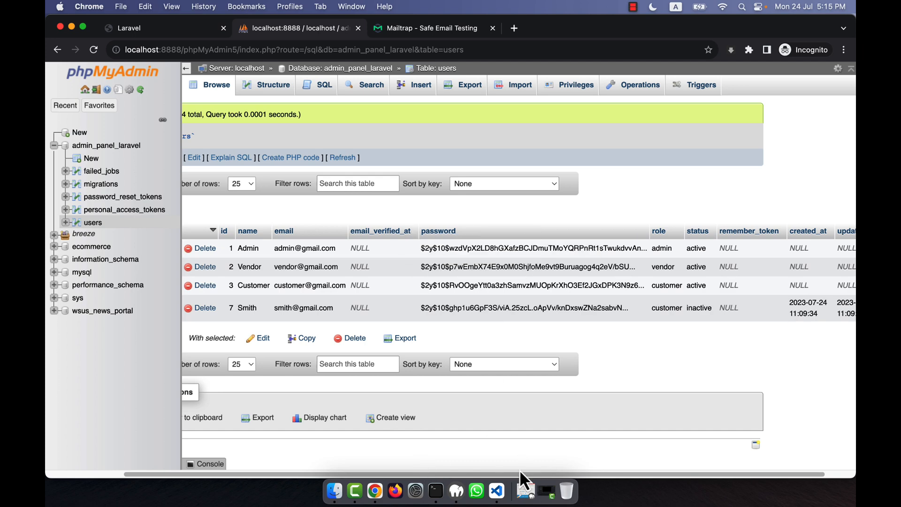
# Step: Follow the Mailtrap verification link so Smith lands on the Laravel dashboard
pyautogui.click(428, 28)
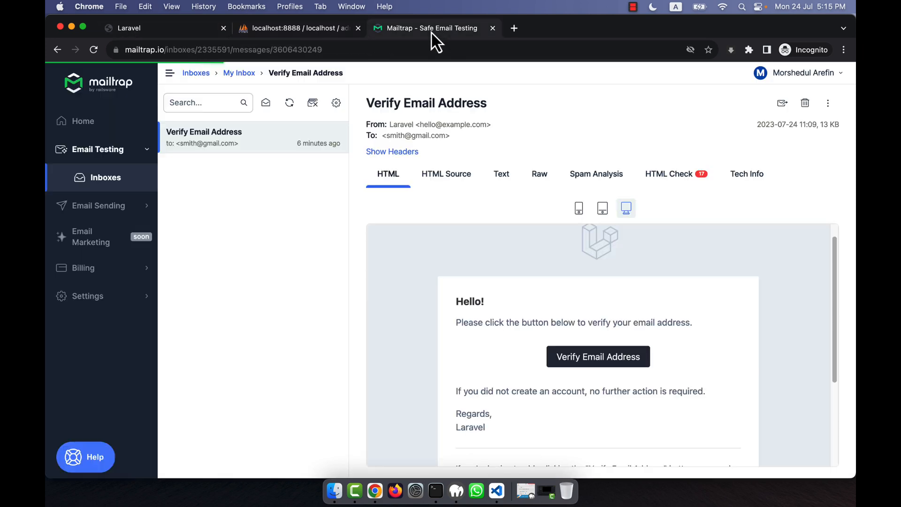
pyautogui.scroll(-3)
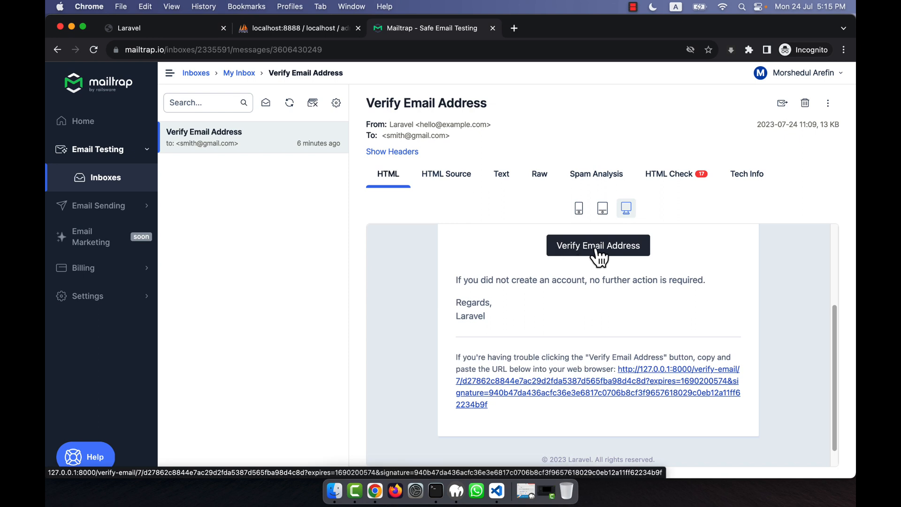
pyautogui.click(598, 244)
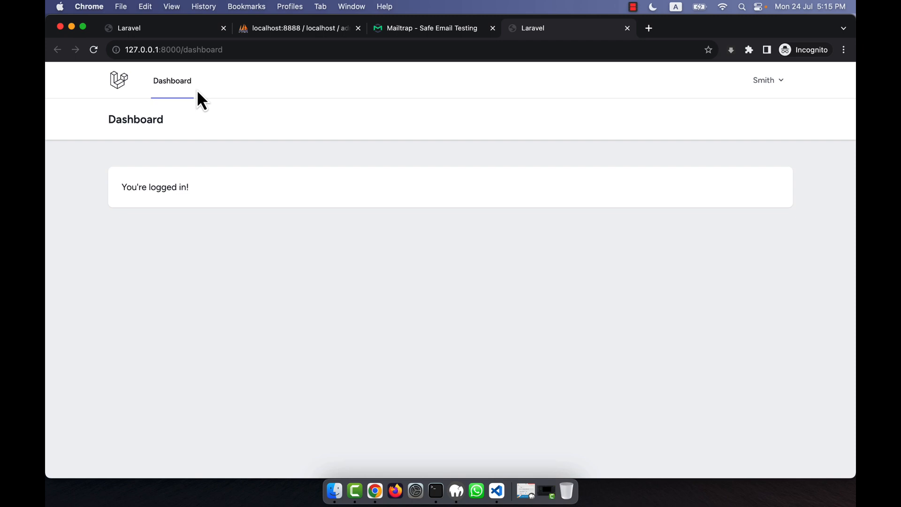
pyautogui.moveTo(708, 146)
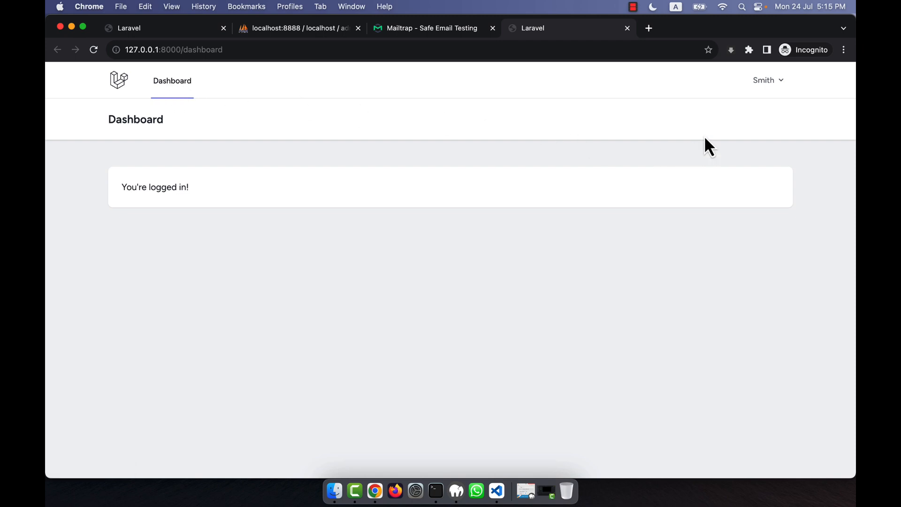
pyautogui.moveTo(773, 87)
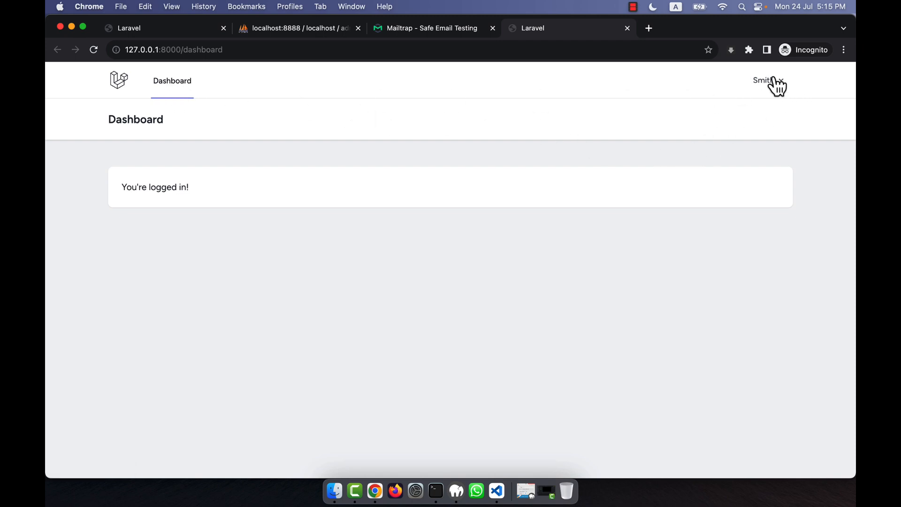
# Step: Log out and back in as Smith to reach the dashboard, then check email_verified_at in phpMyAdmin
pyautogui.click(766, 80)
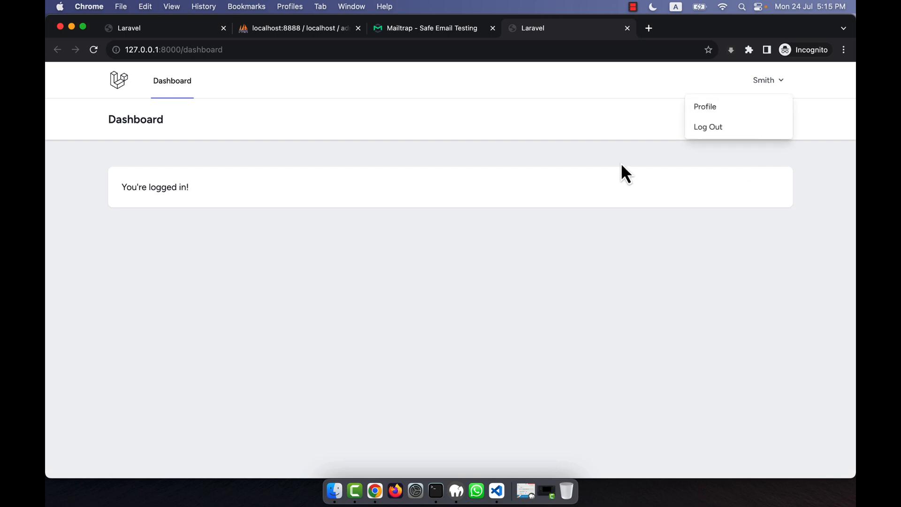
pyautogui.click(707, 126)
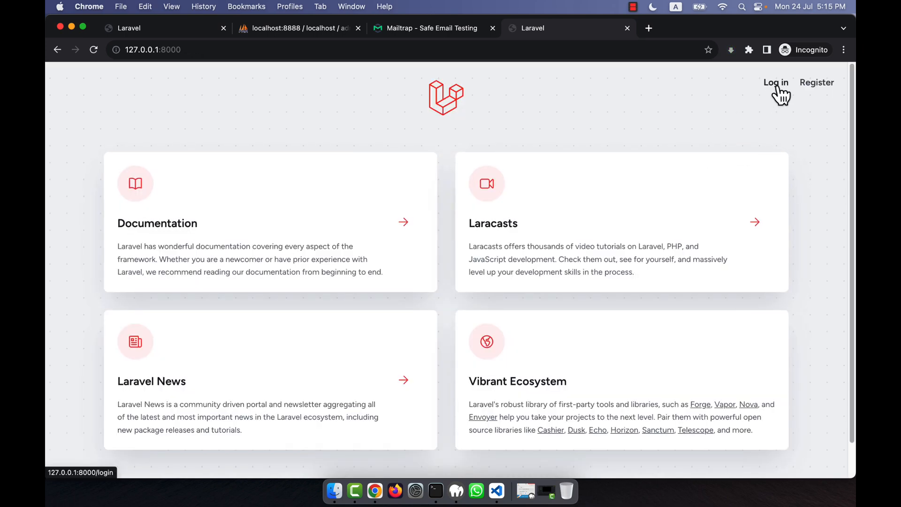
pyautogui.click(775, 83)
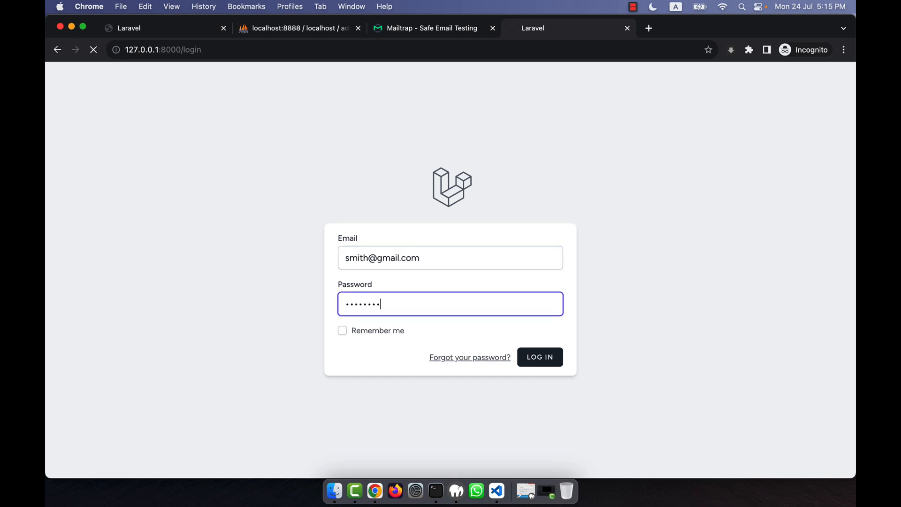
pyautogui.click(539, 357)
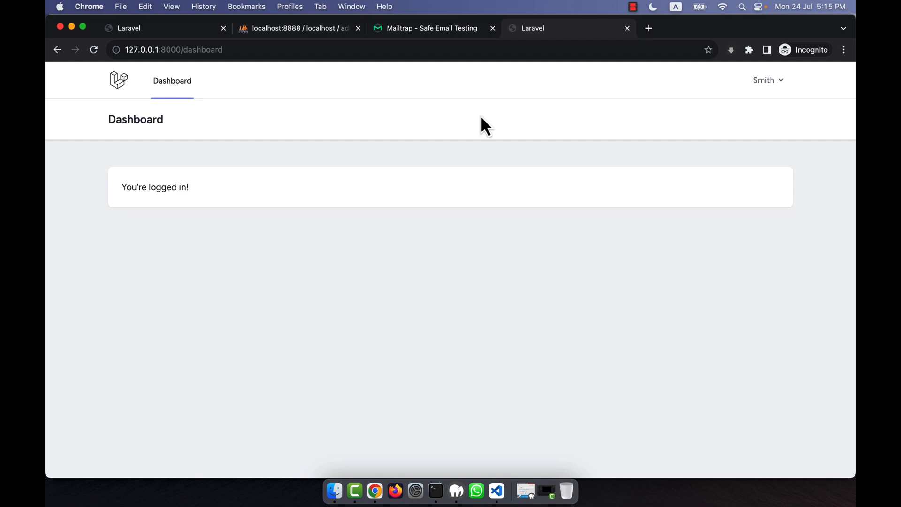
pyautogui.moveTo(136, 119)
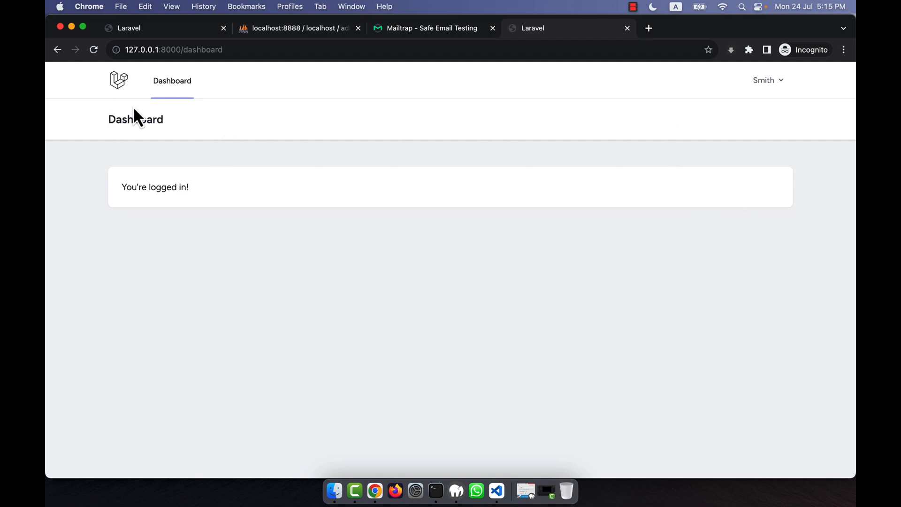
pyautogui.moveTo(449, 90)
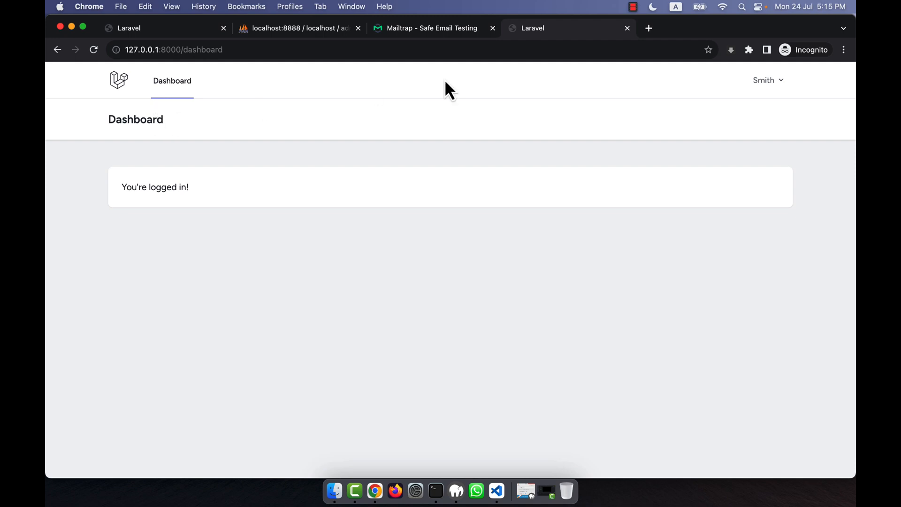
pyautogui.moveTo(418, 27)
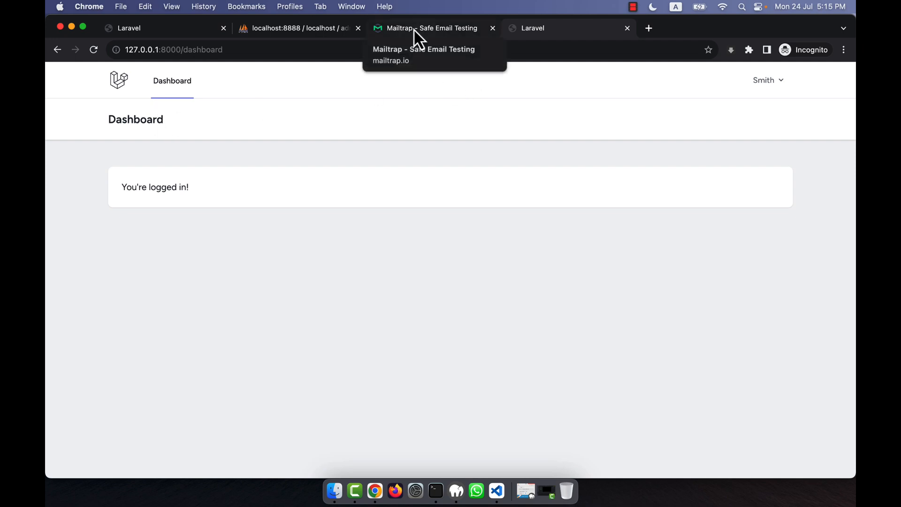
pyautogui.click(295, 27)
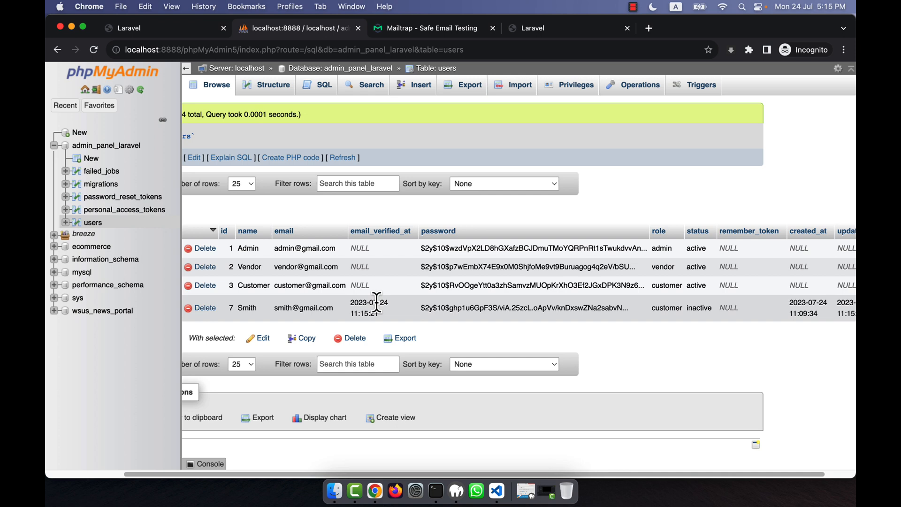
pyautogui.moveTo(277, 307)
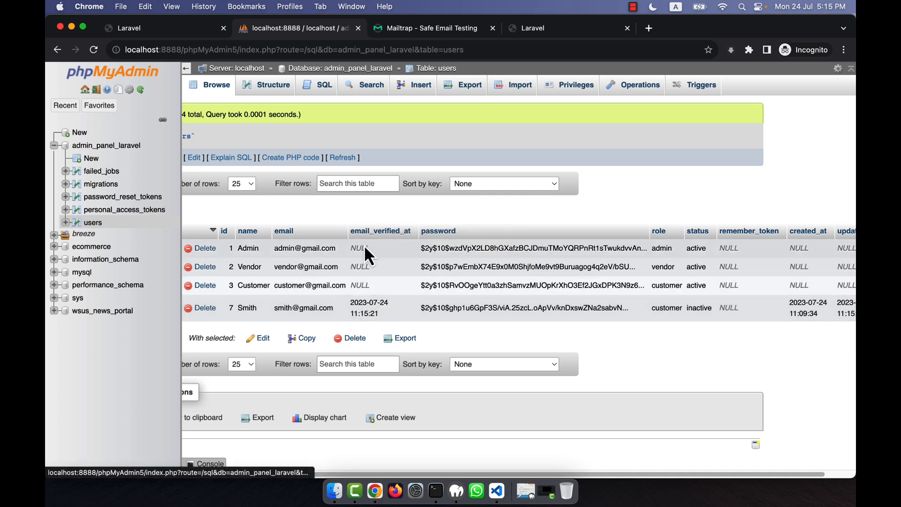
pyautogui.moveTo(406, 321)
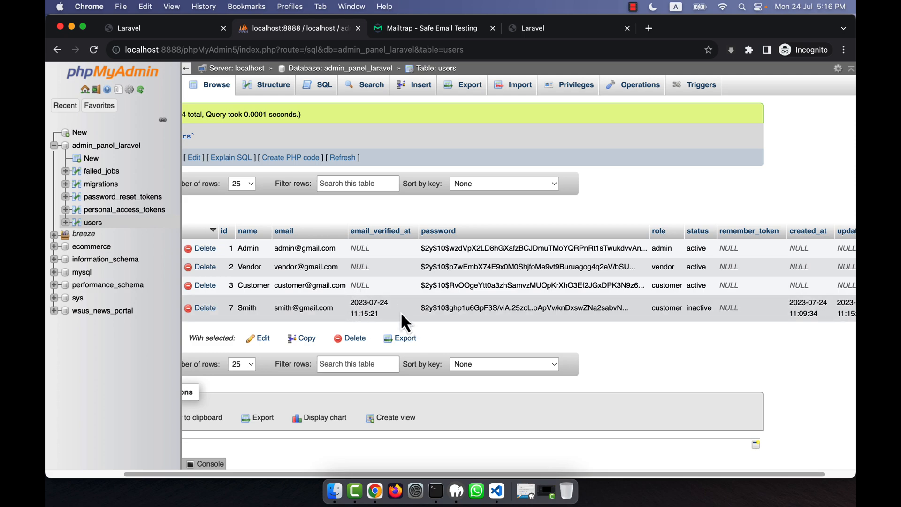